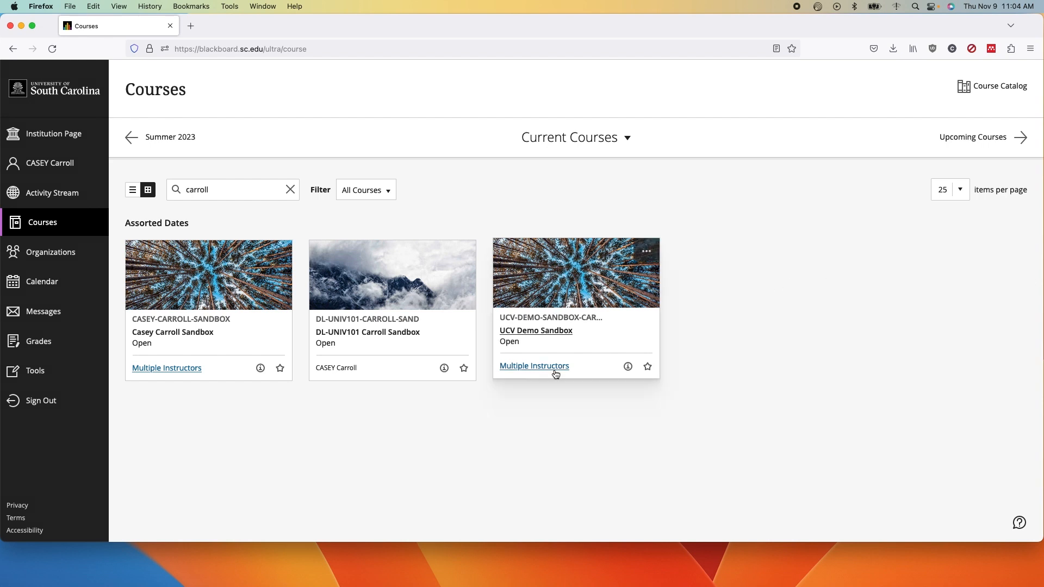
# Step: Browse DL-UNIV101 Carroll Sandbox's Course Modules into Module 1 - TOPIC and DATES
pyautogui.click(367, 332)
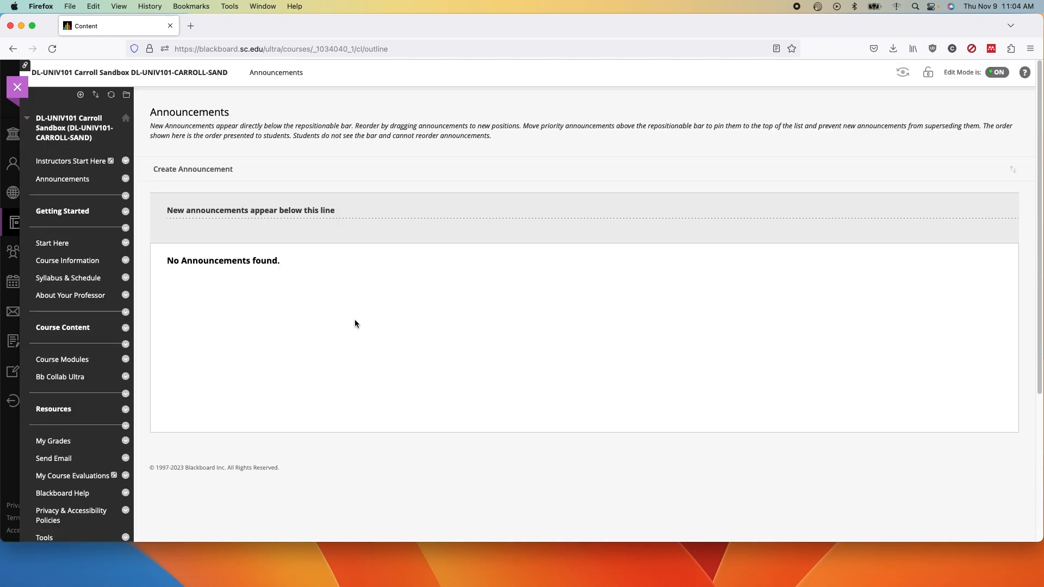
pyautogui.moveTo(62, 359)
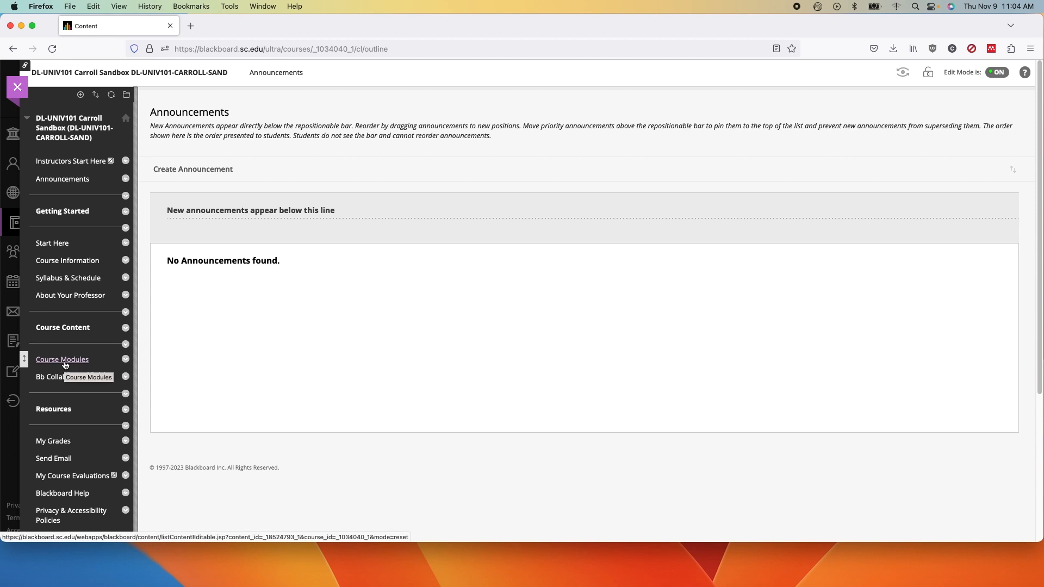
pyautogui.click(62, 360)
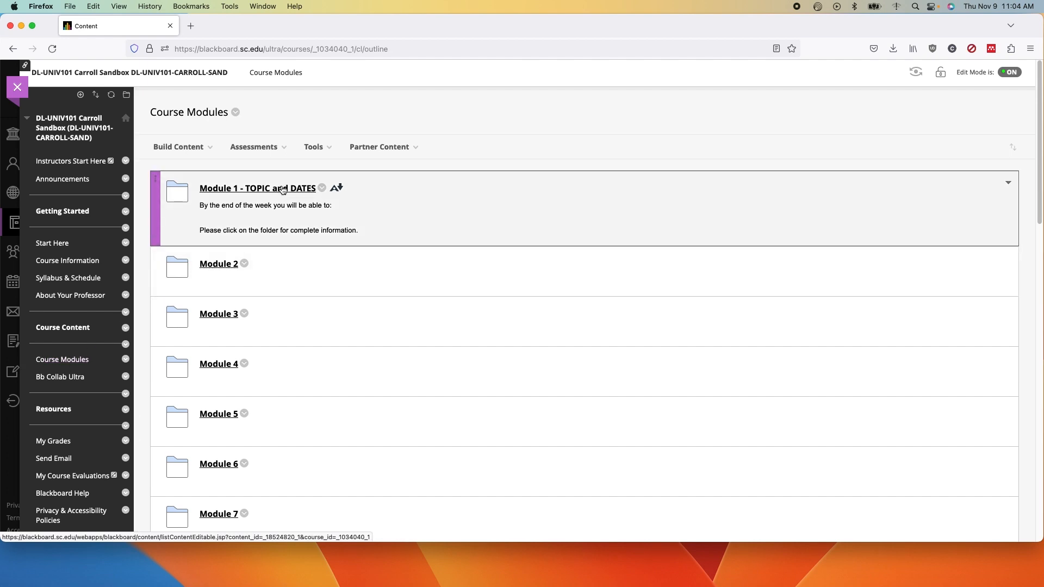
pyautogui.click(257, 188)
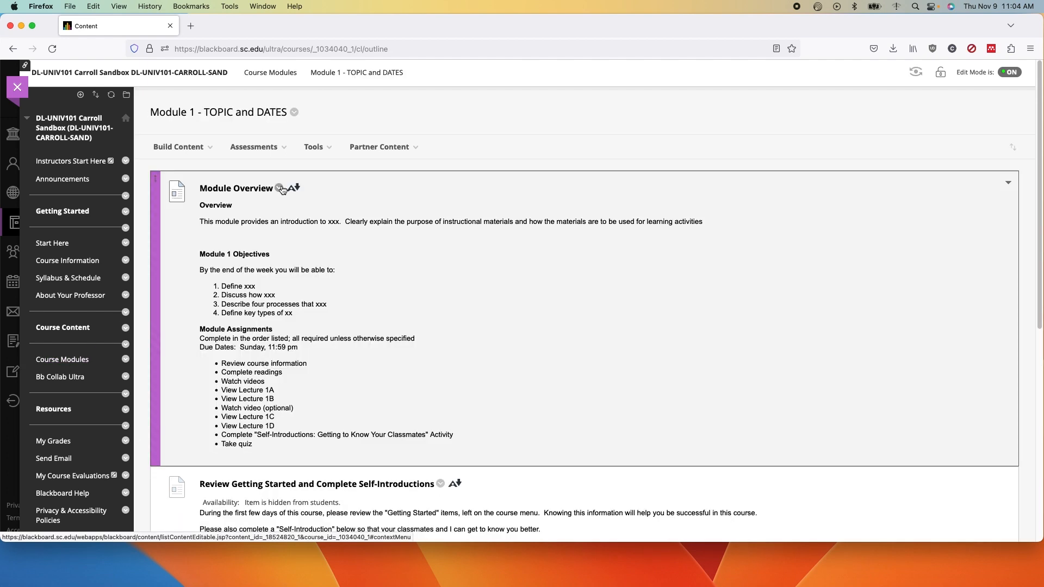
pyautogui.scroll(-3)
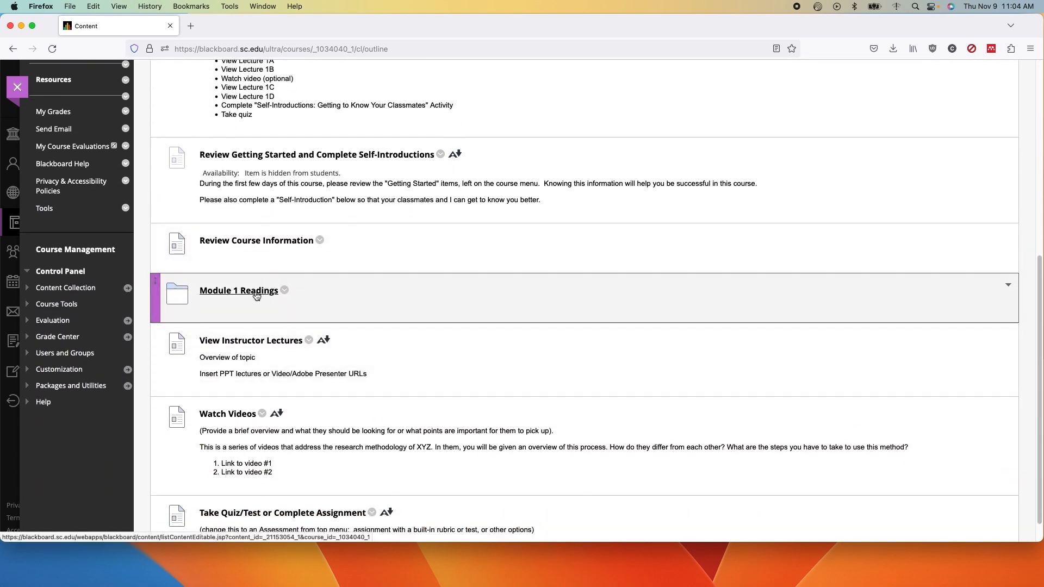
pyautogui.click(238, 291)
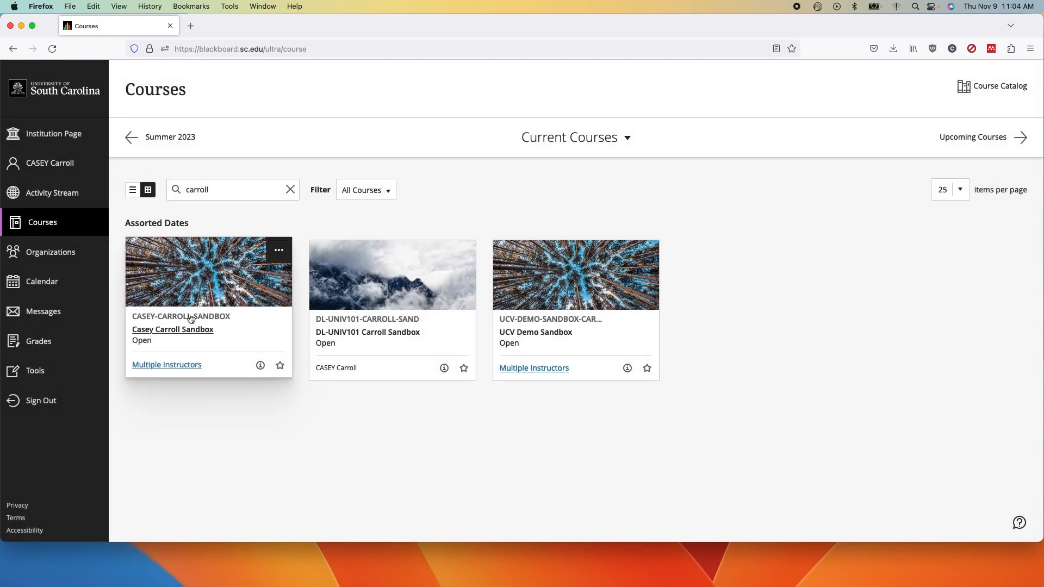
pyautogui.click(172, 329)
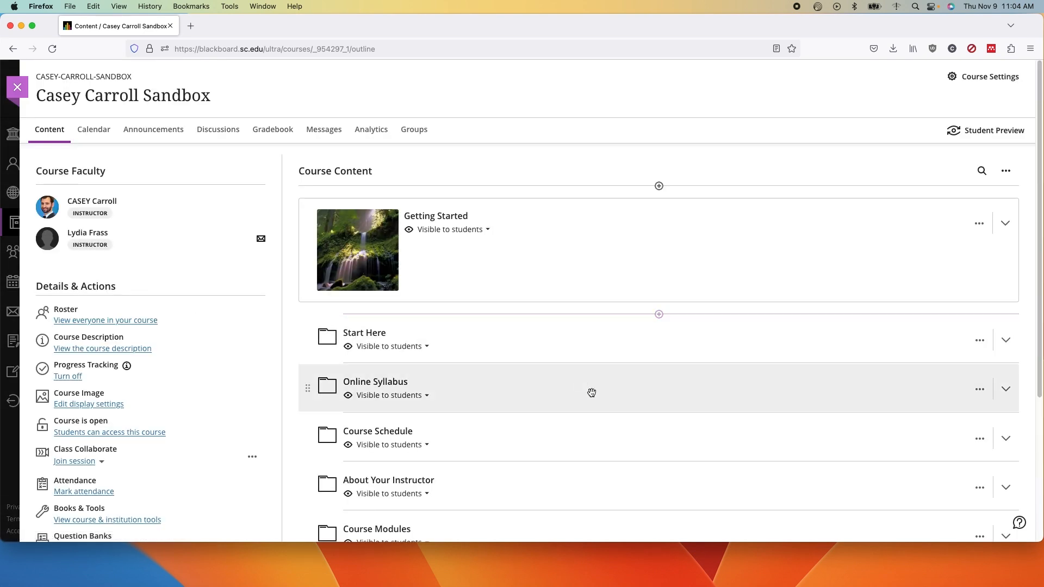
pyautogui.scroll(-3)
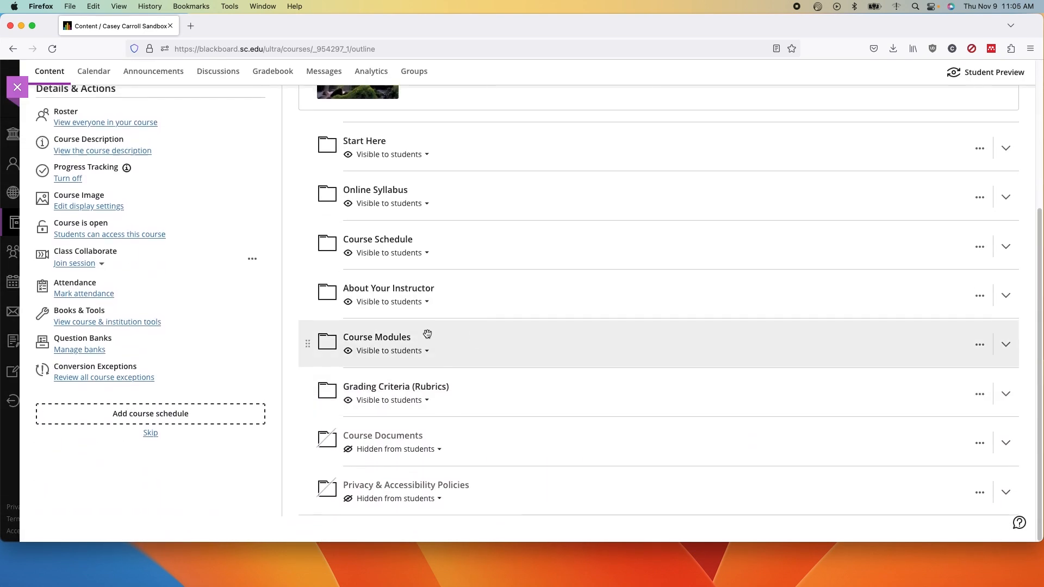
pyautogui.moveTo(376, 338)
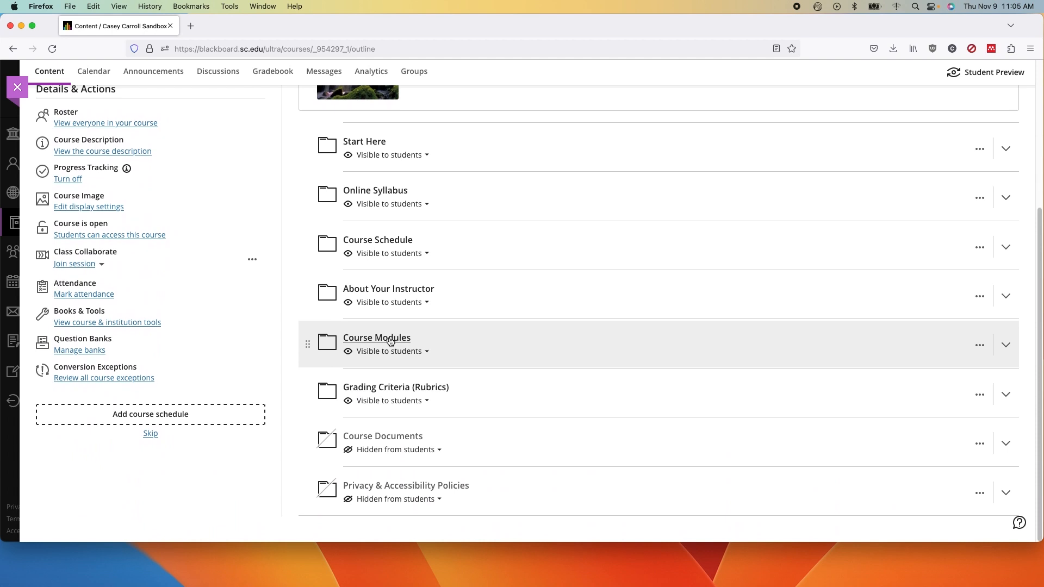
pyautogui.click(1006, 344)
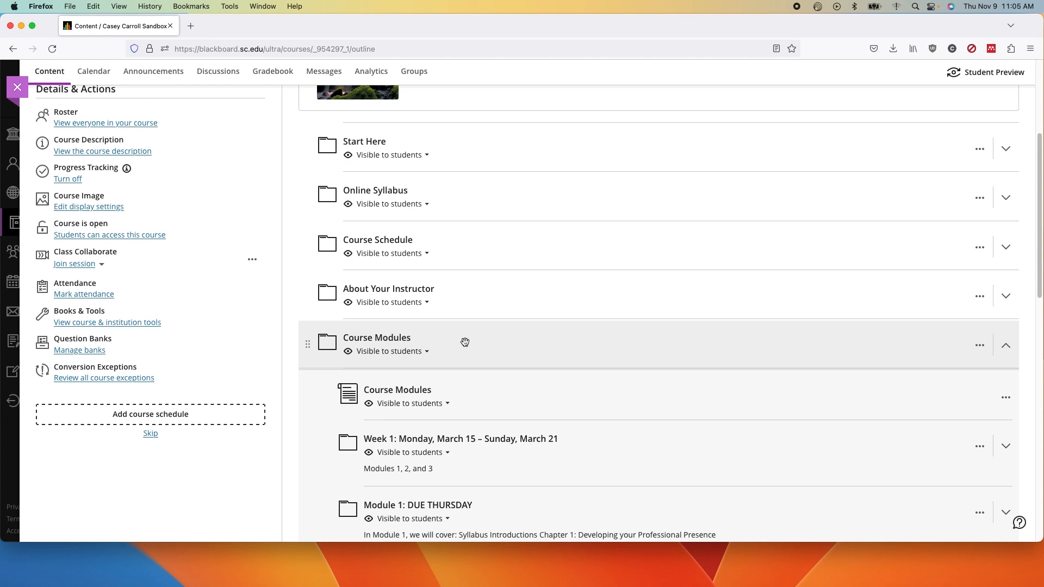
# Step: Expand Module 1: DUE THURSDAY to show its items
pyautogui.scroll(-3)
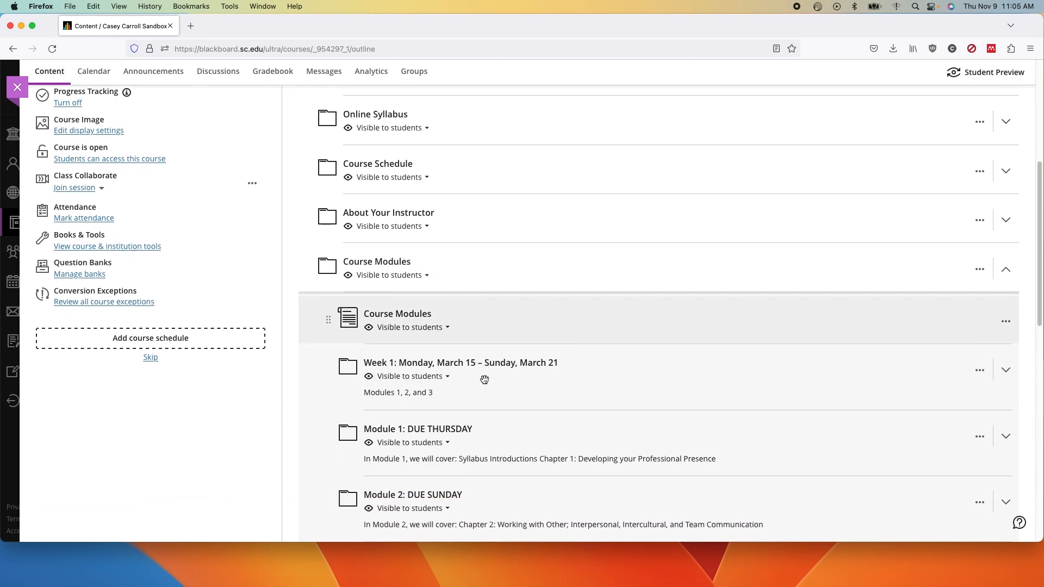
pyautogui.scroll(-3)
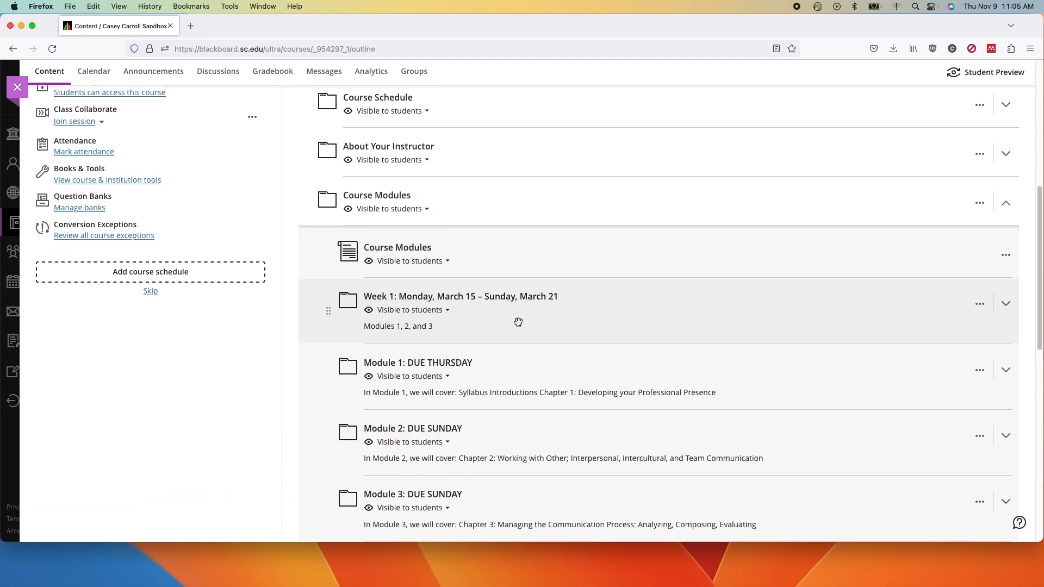
pyautogui.scroll(-3)
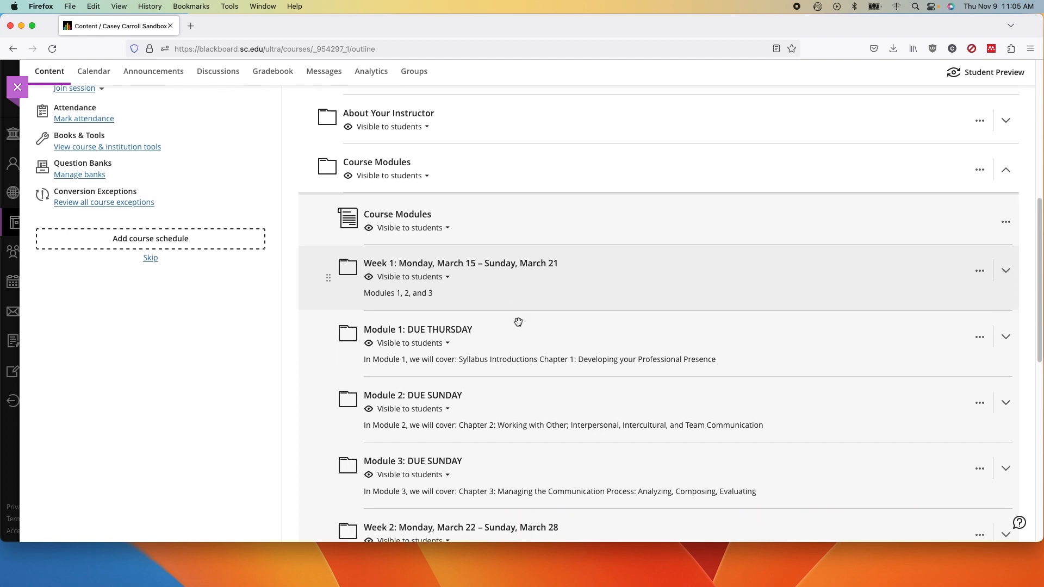
pyautogui.scroll(3)
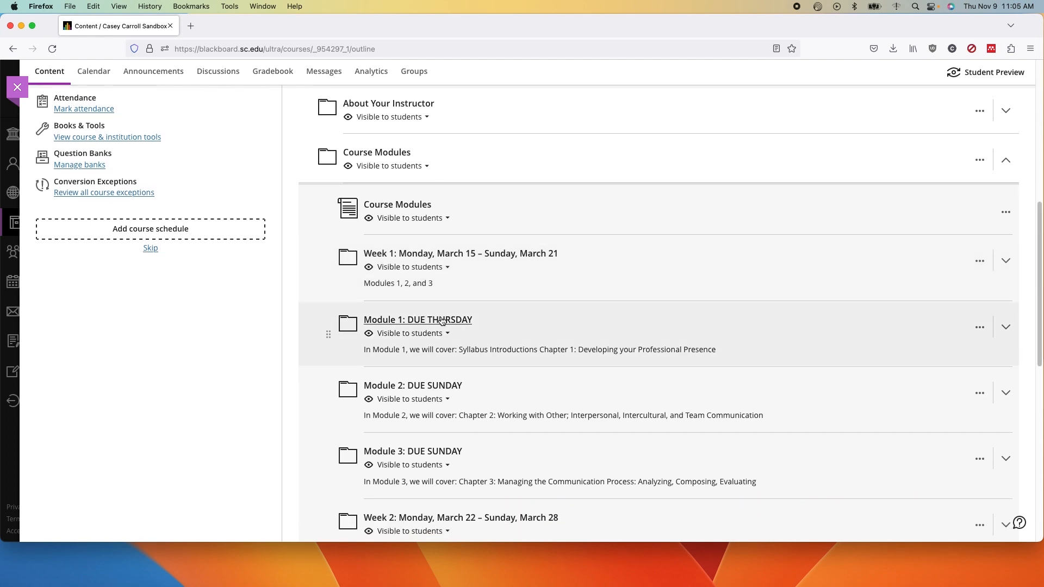
pyautogui.moveTo(480, 257)
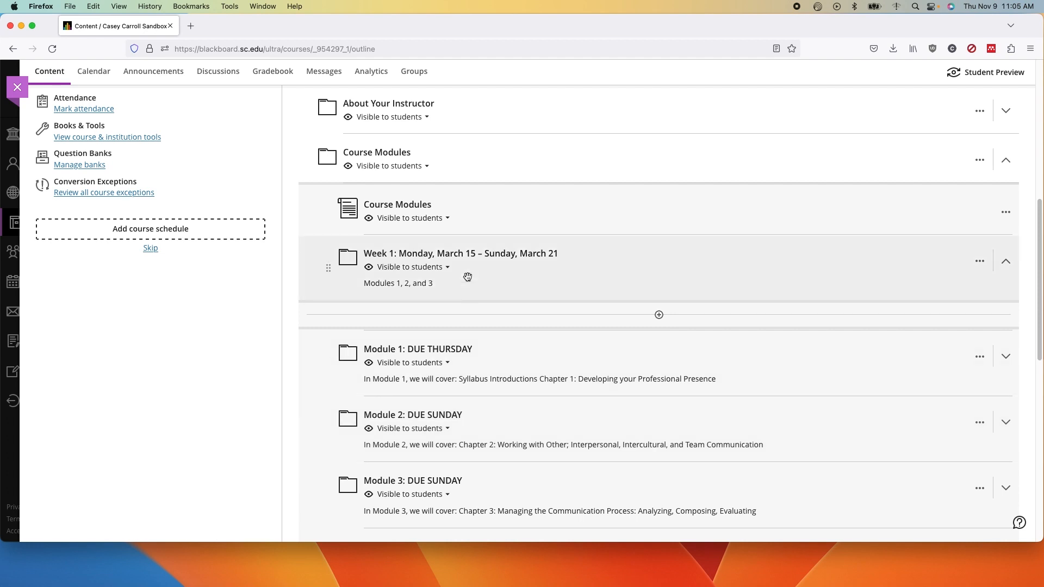
pyautogui.moveTo(519, 377)
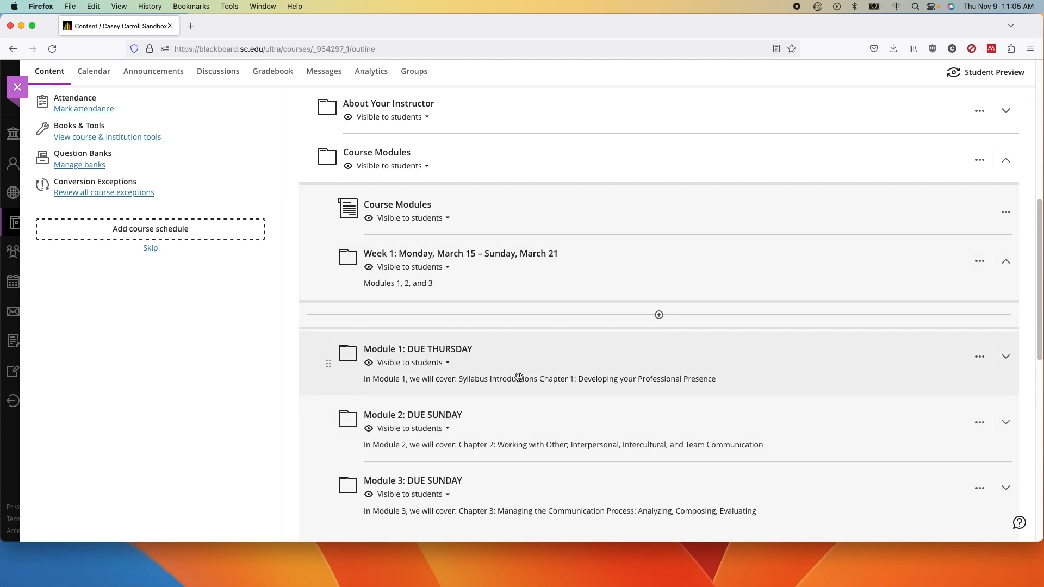
pyautogui.scroll(-3)
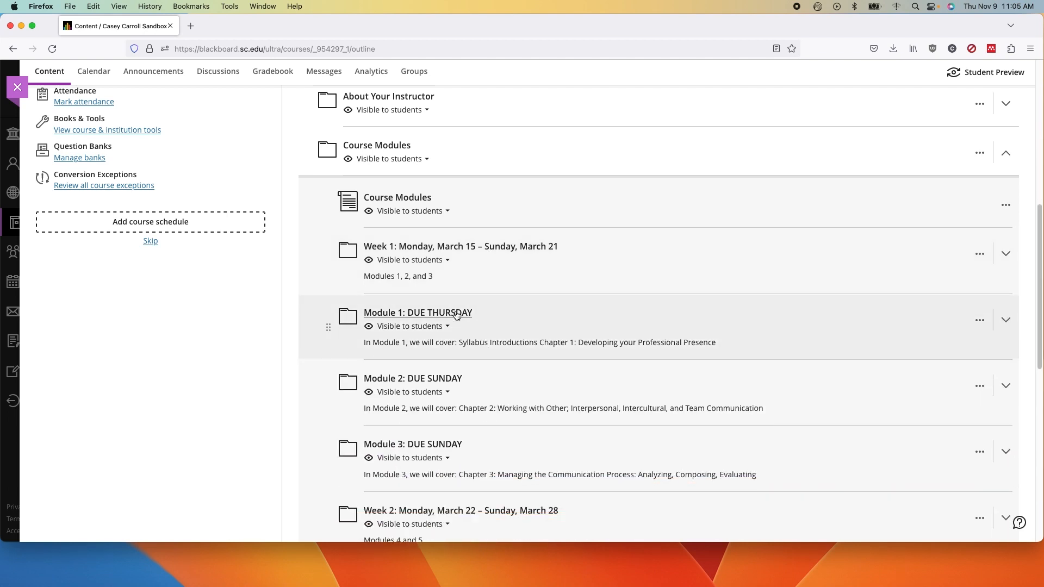
pyautogui.click(1006, 320)
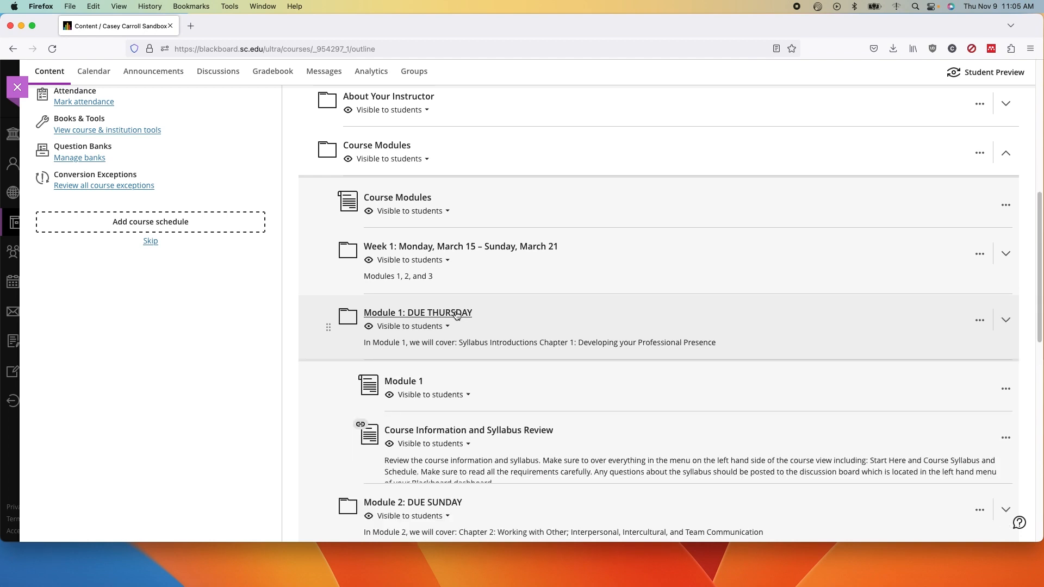
pyautogui.click(1006, 320)
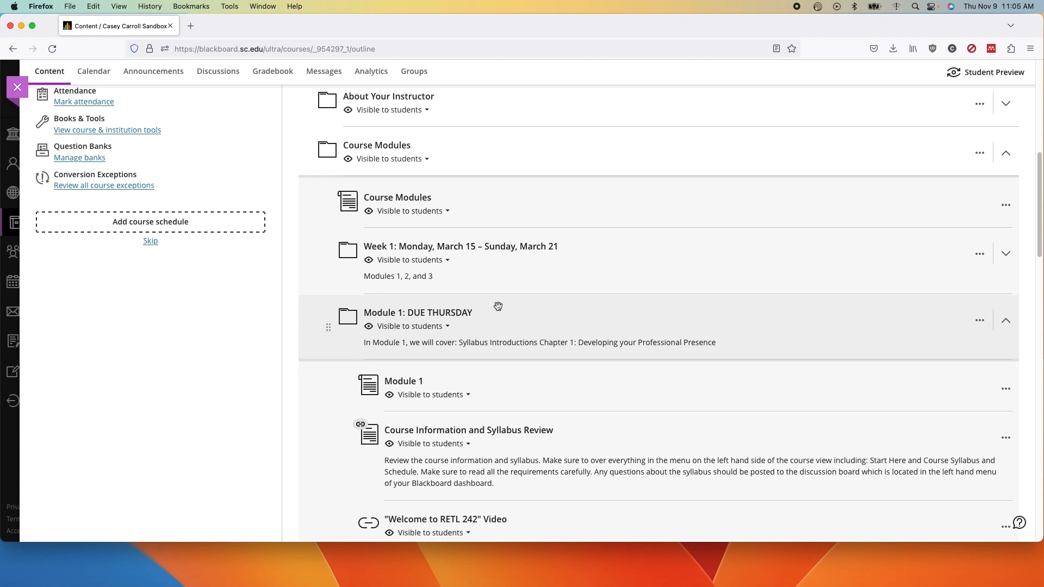
pyautogui.moveTo(408, 234)
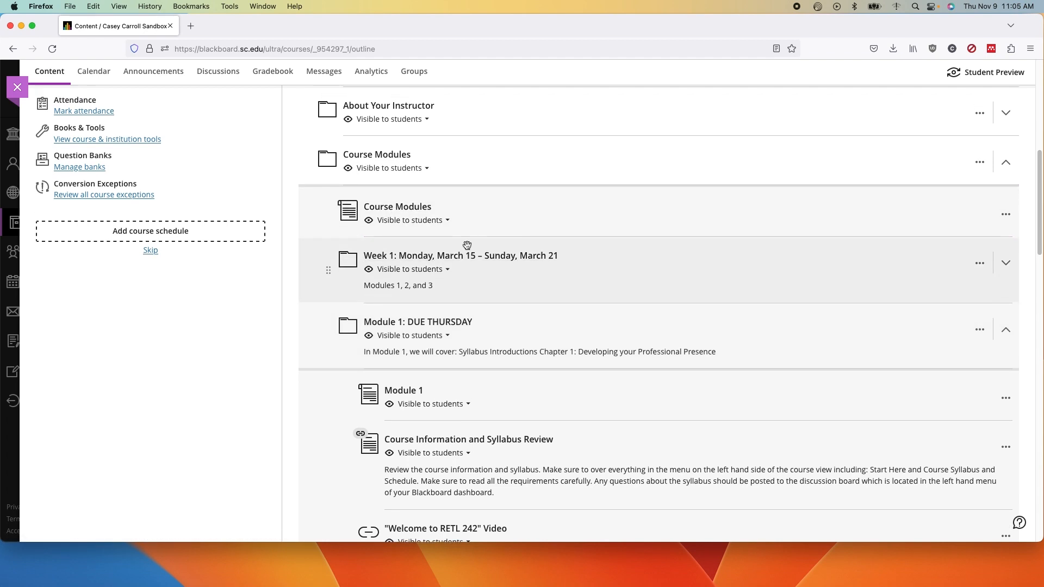
pyautogui.moveTo(466, 244)
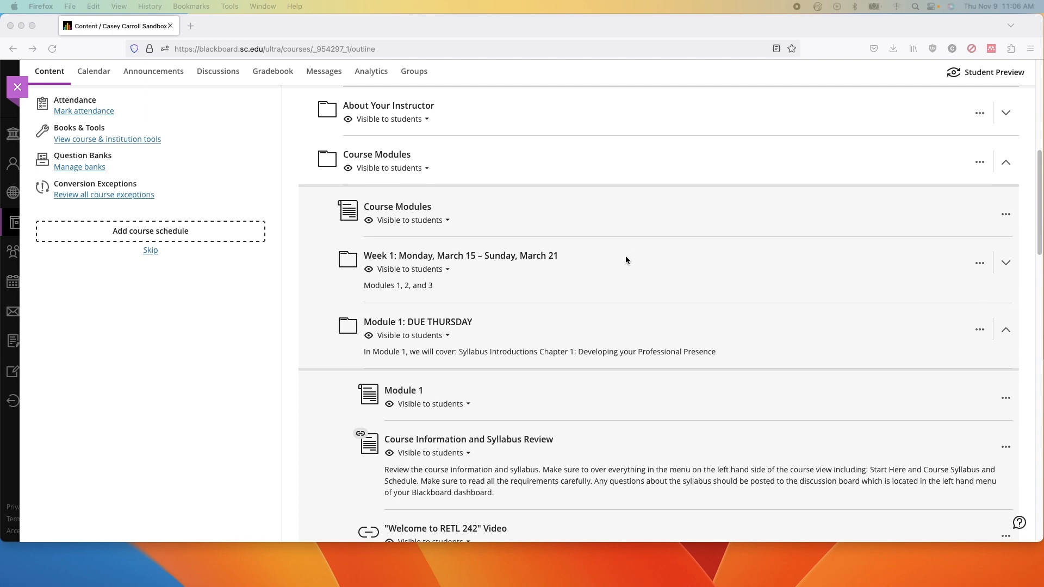
pyautogui.moveTo(363, 169)
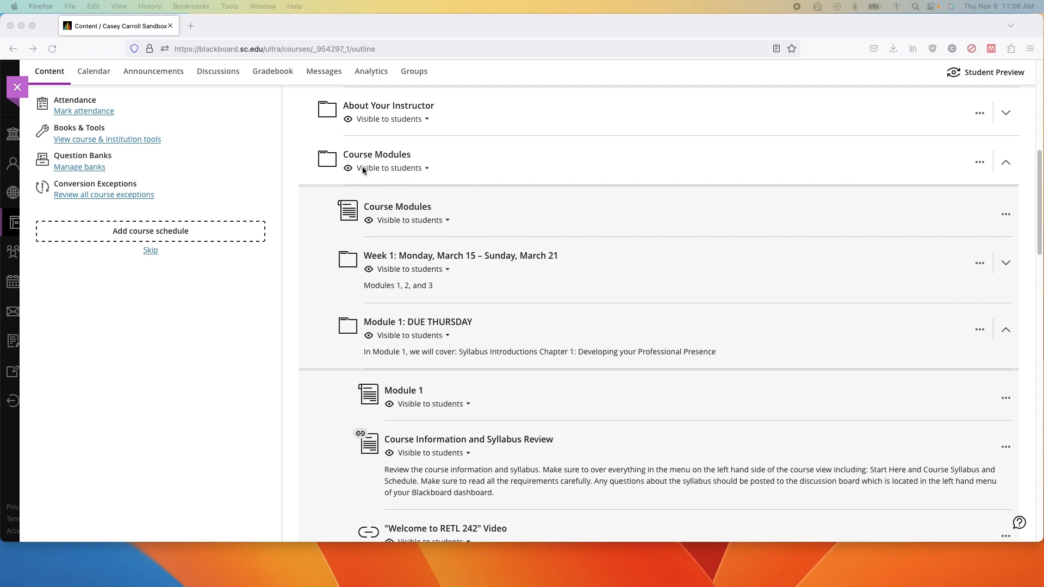
pyautogui.moveTo(32, 89)
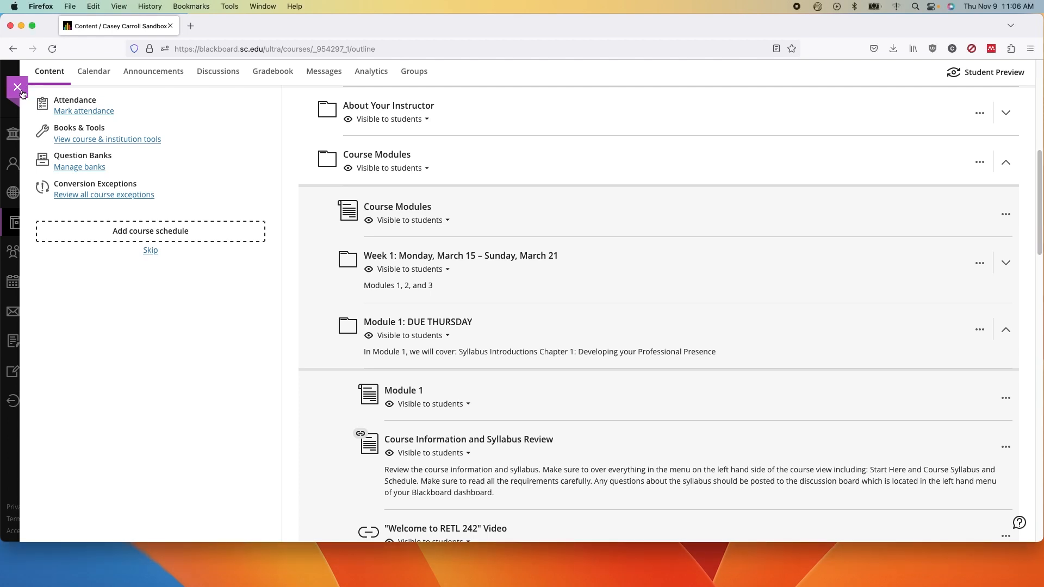
pyautogui.click(17, 88)
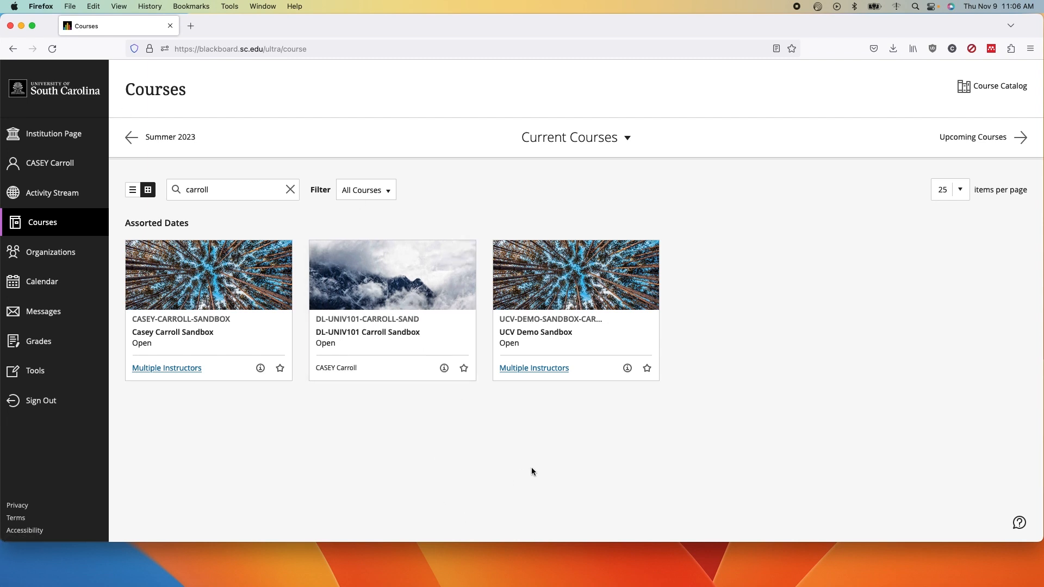
pyautogui.moveTo(421, 444)
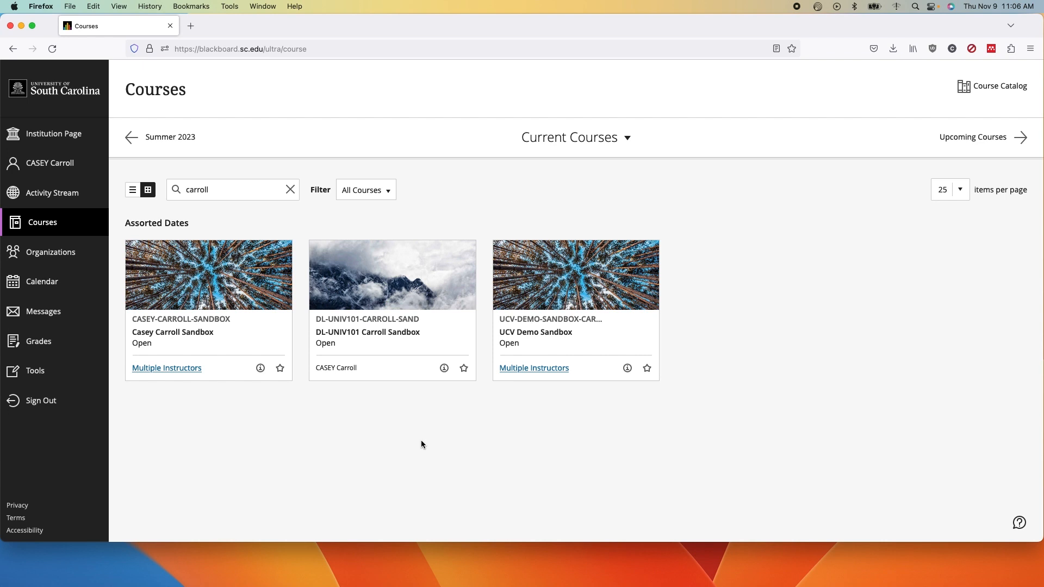
pyautogui.moveTo(410, 438)
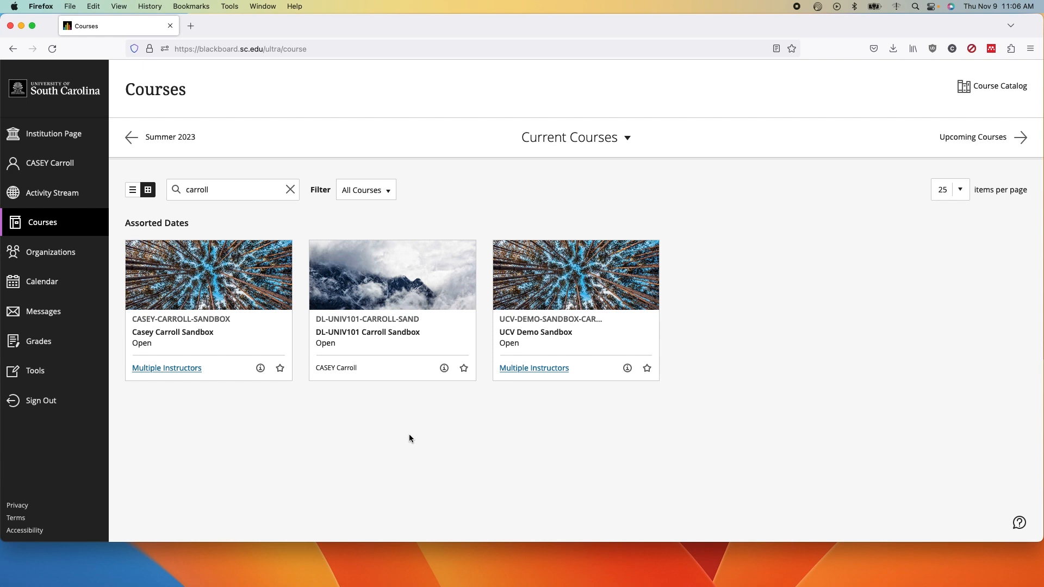
pyautogui.moveTo(392, 330)
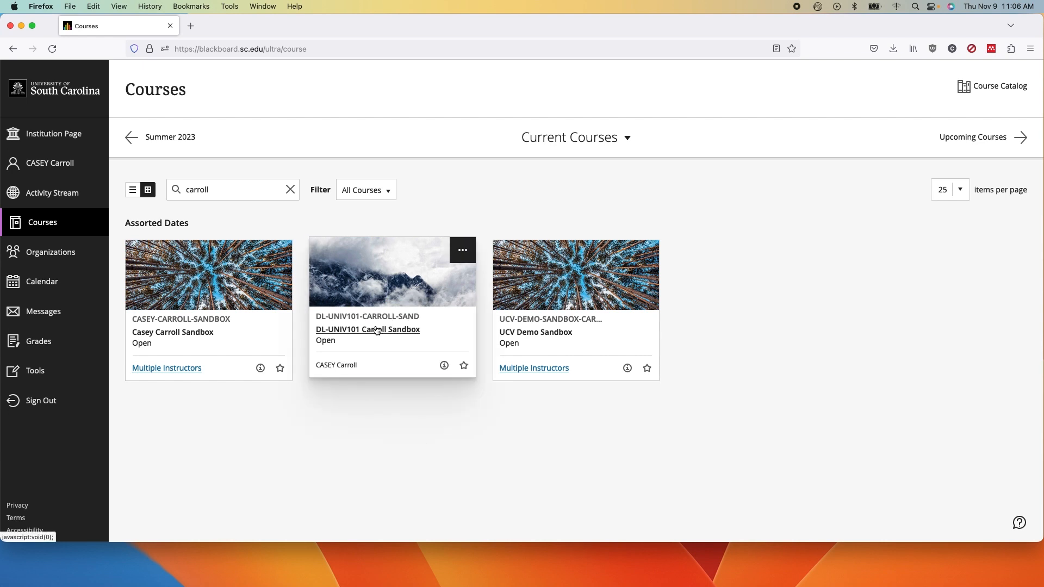
pyautogui.click(367, 330)
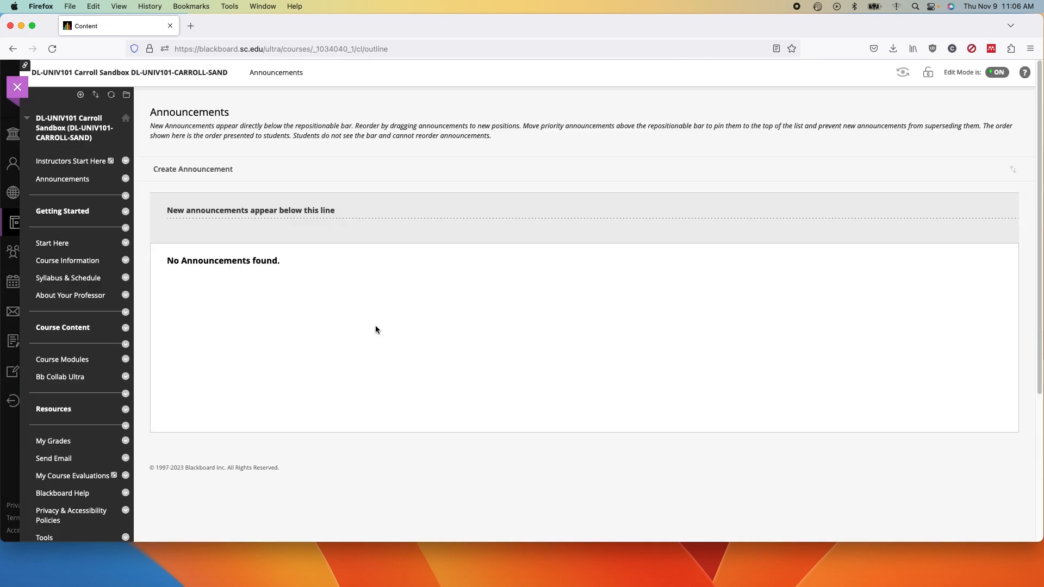
pyautogui.moveTo(398, 329)
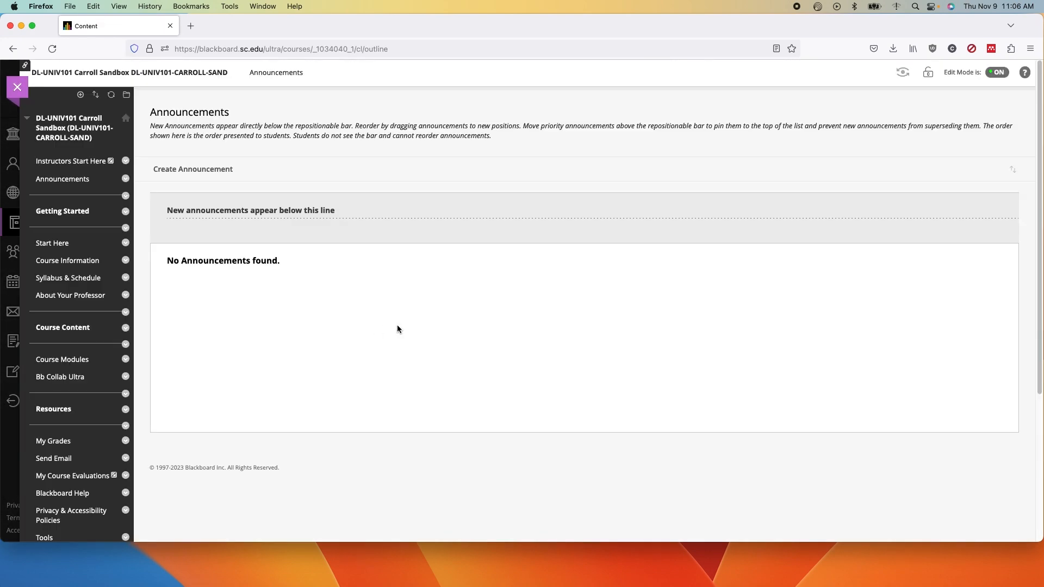
pyautogui.moveTo(425, 325)
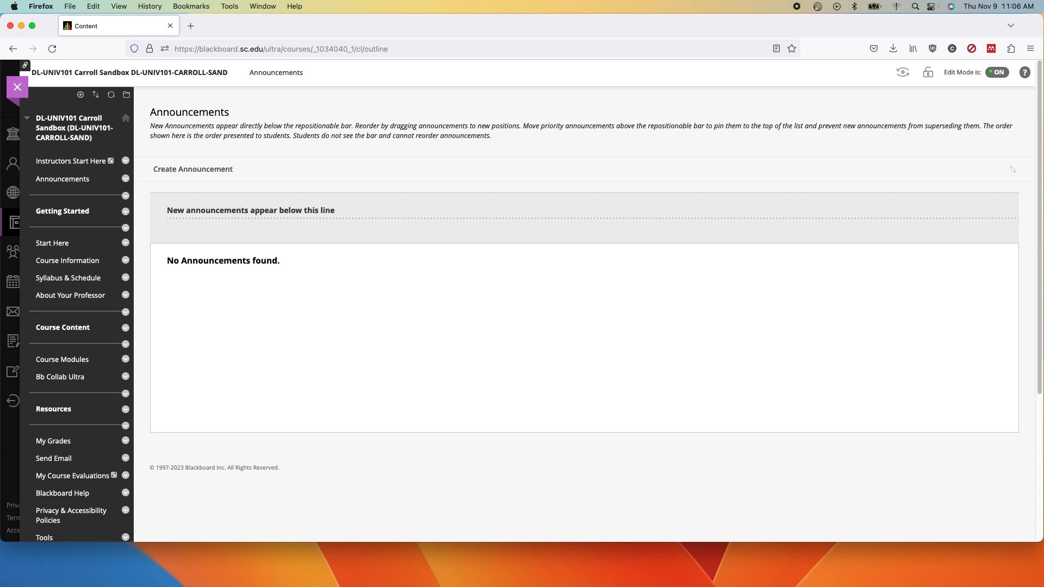
pyautogui.moveTo(667, 327)
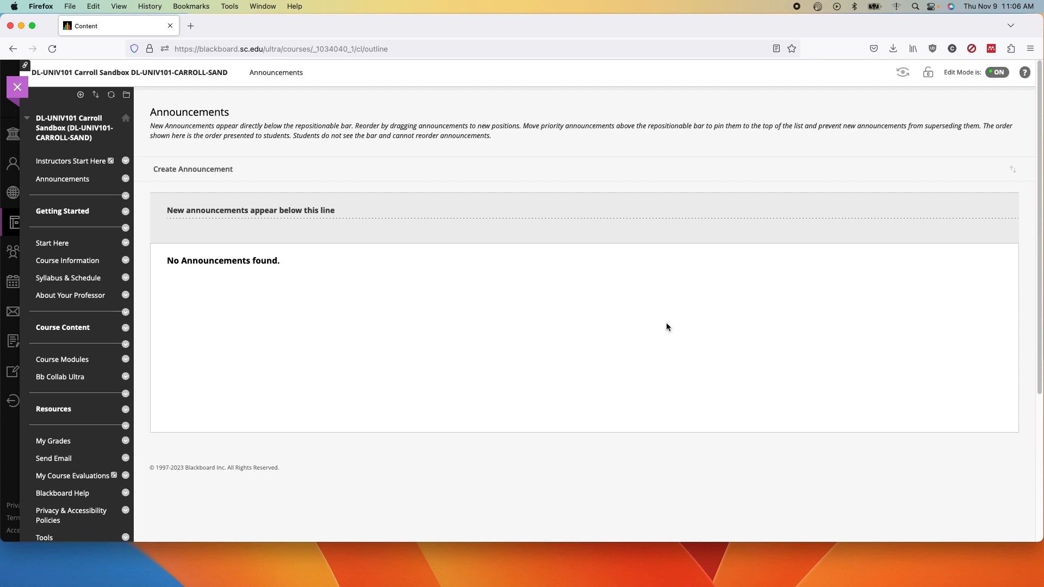
pyautogui.moveTo(643, 332)
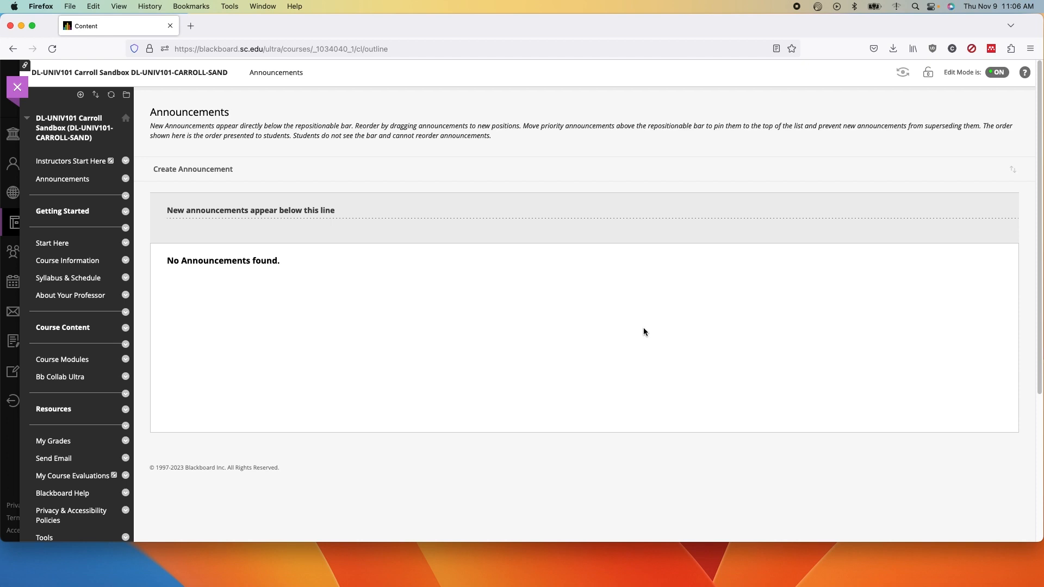
pyautogui.moveTo(615, 328)
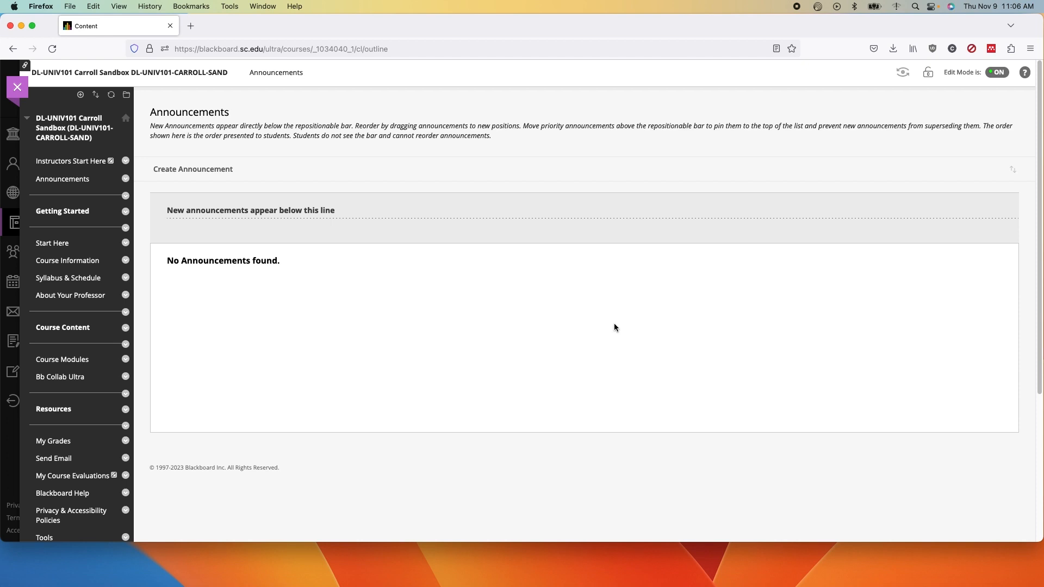
pyautogui.moveTo(673, 311)
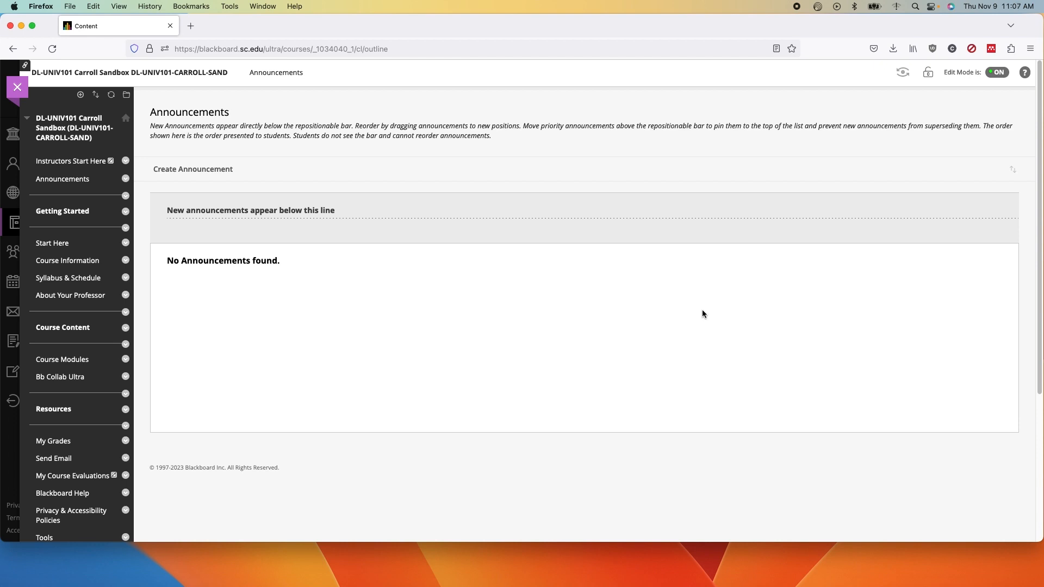
# Step: Make the course unavailable to students and start its Ultra Course View conversion
pyautogui.click(927, 72)
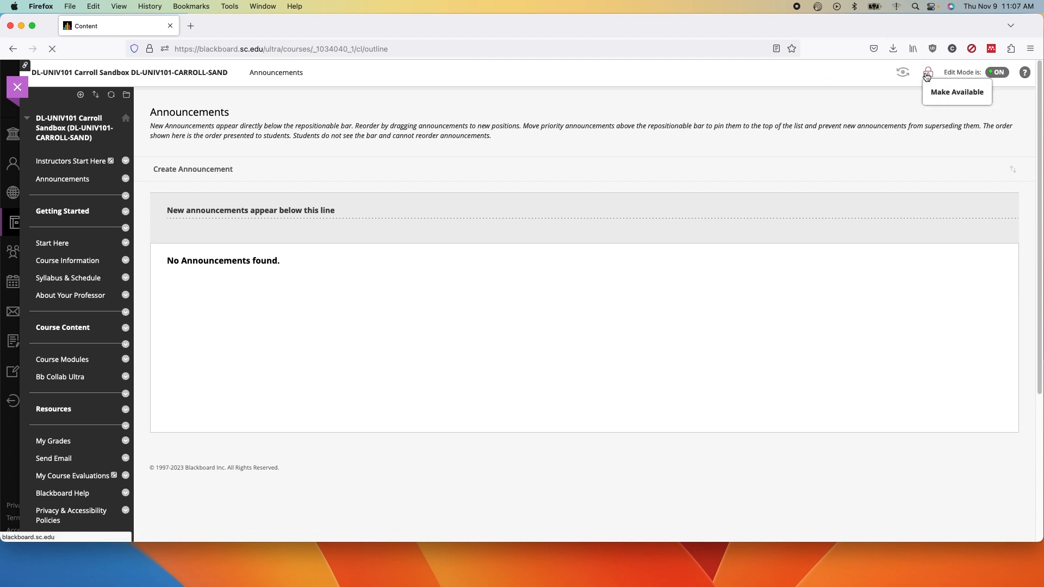
pyautogui.click(956, 92)
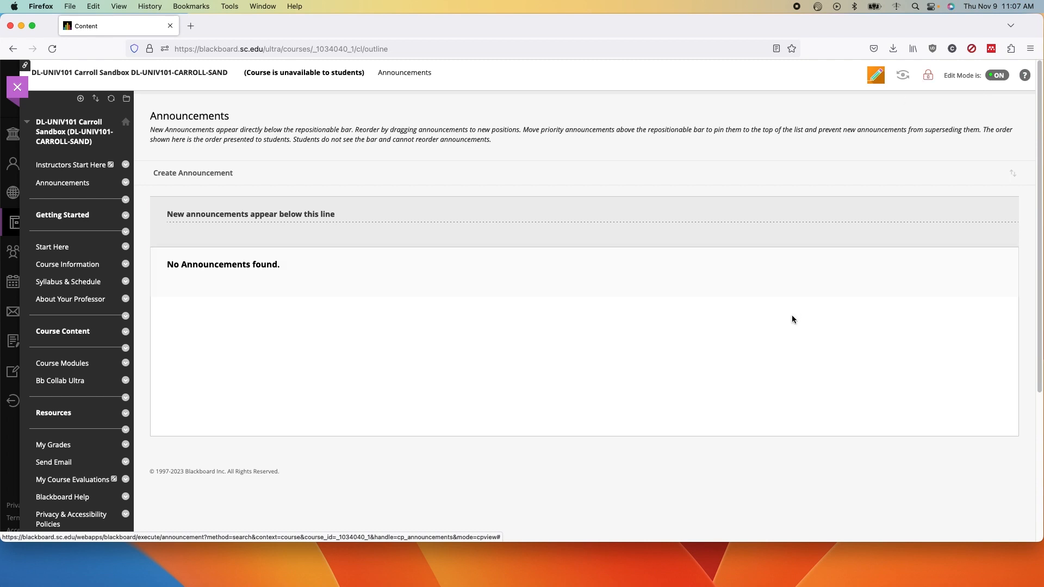
pyautogui.moveTo(870, 108)
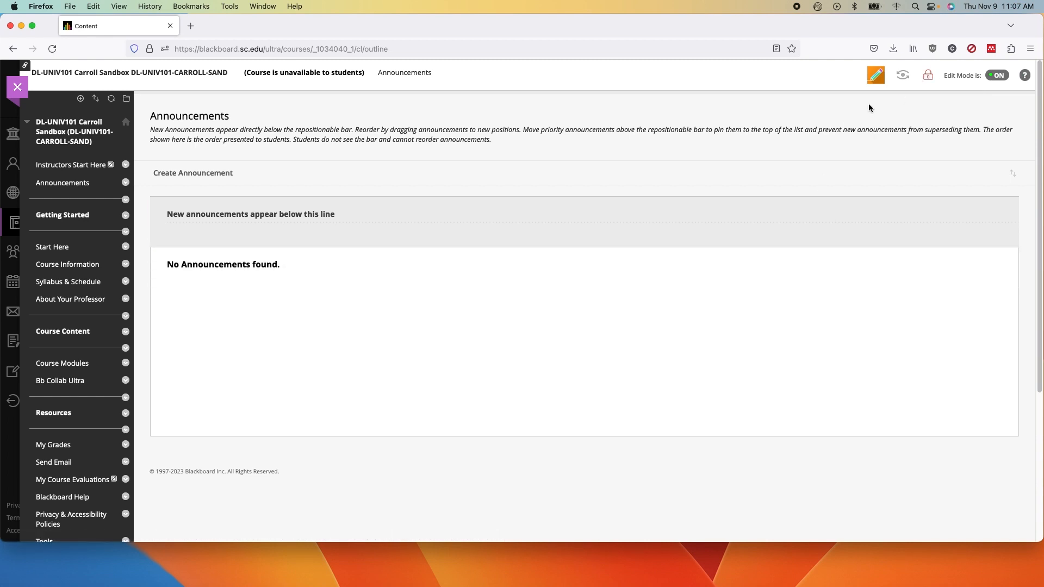
pyautogui.click(876, 75)
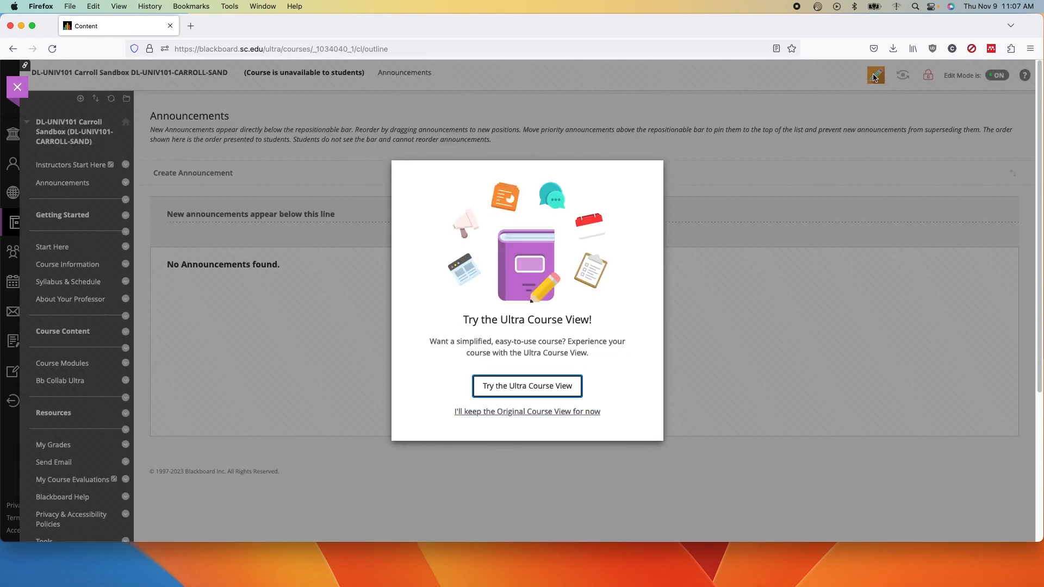
pyautogui.moveTo(527, 387)
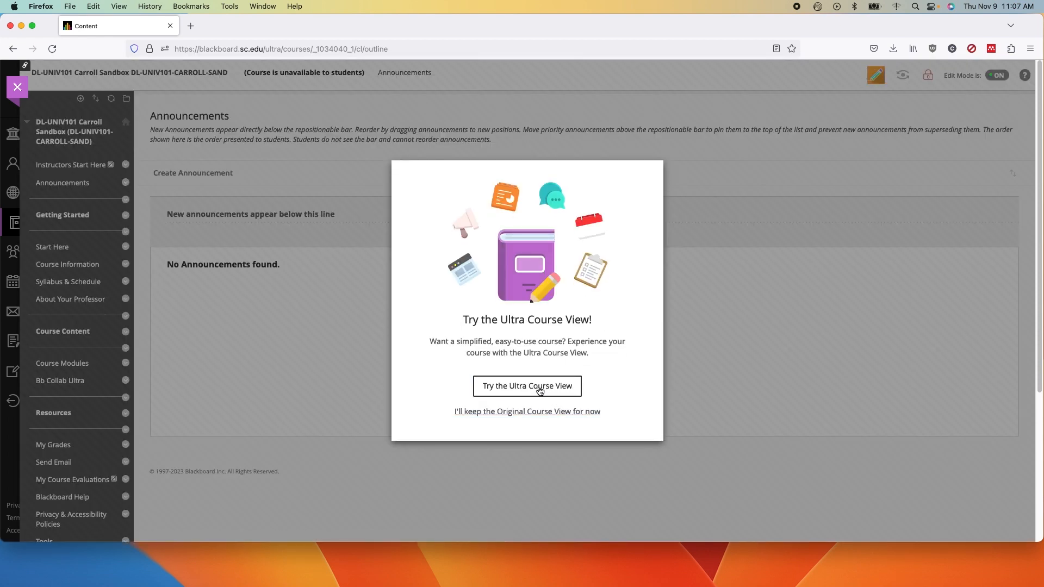
pyautogui.moveTo(552, 389)
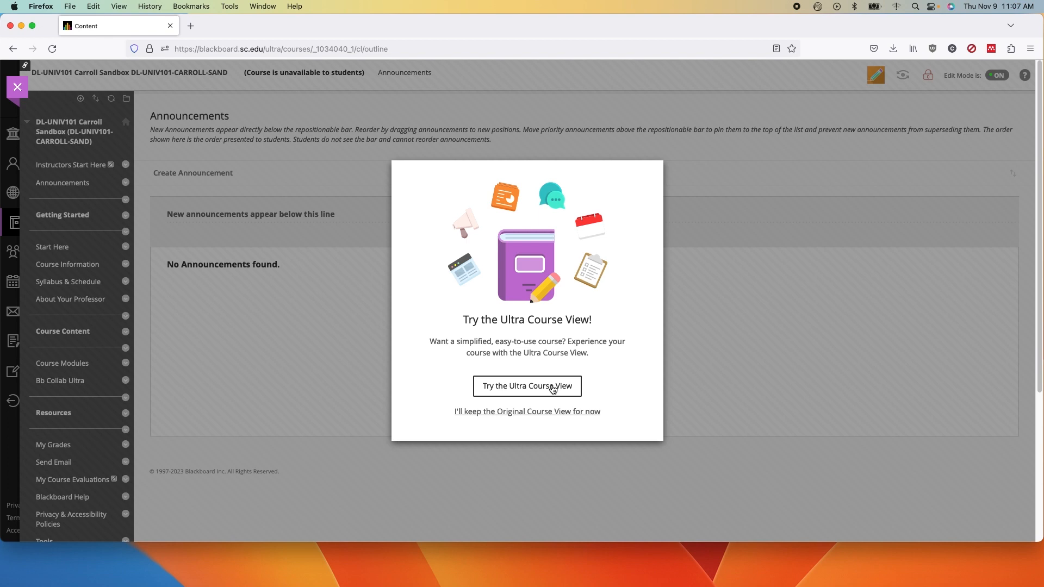
pyautogui.click(527, 386)
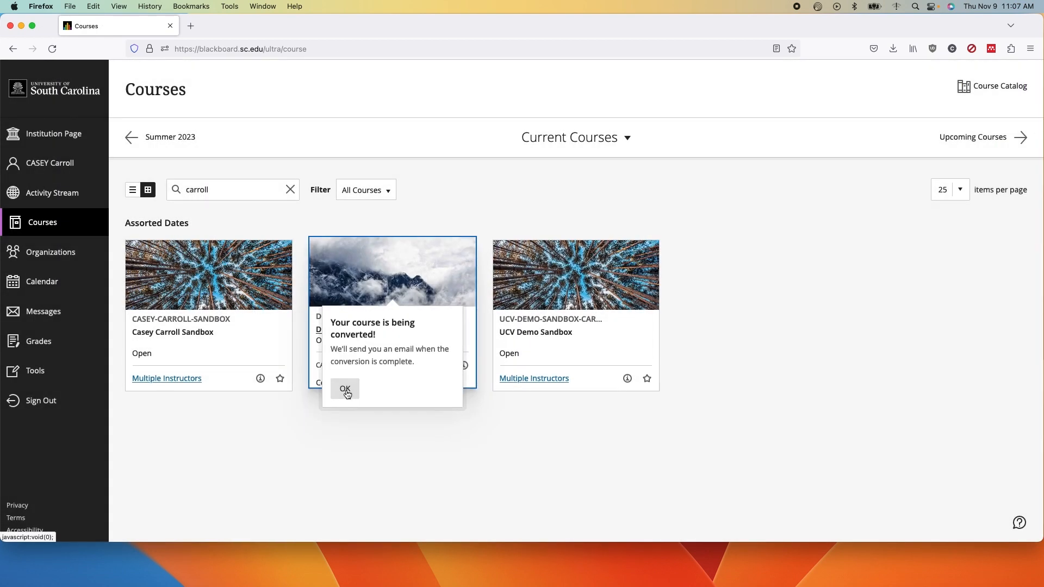
# Step: Dismiss the conversion notice and open DL-UNIV101 Carroll Sandbox in Ultra preview
pyautogui.click(344, 389)
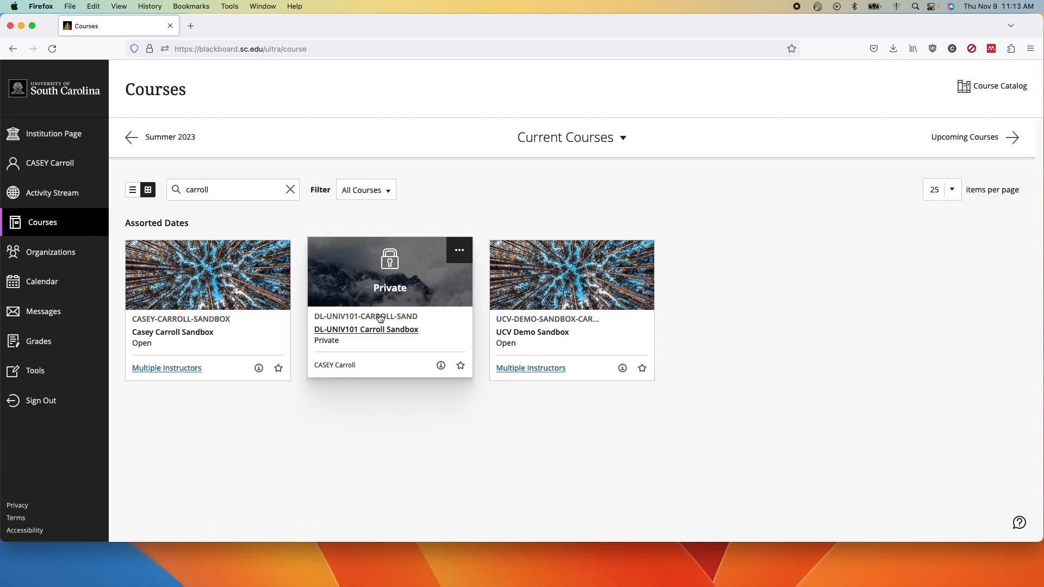
pyautogui.click(365, 329)
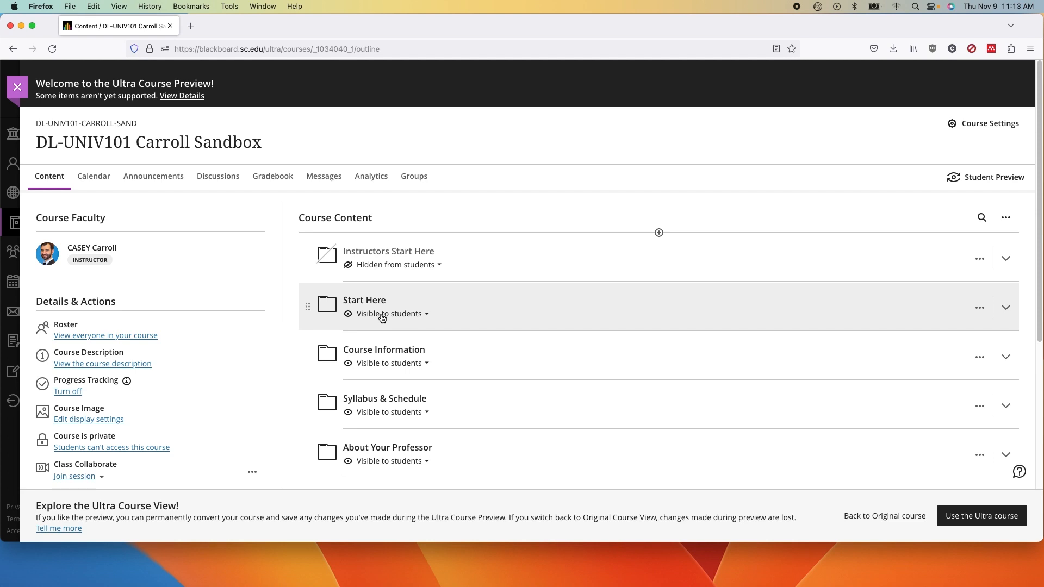
pyautogui.moveTo(607, 238)
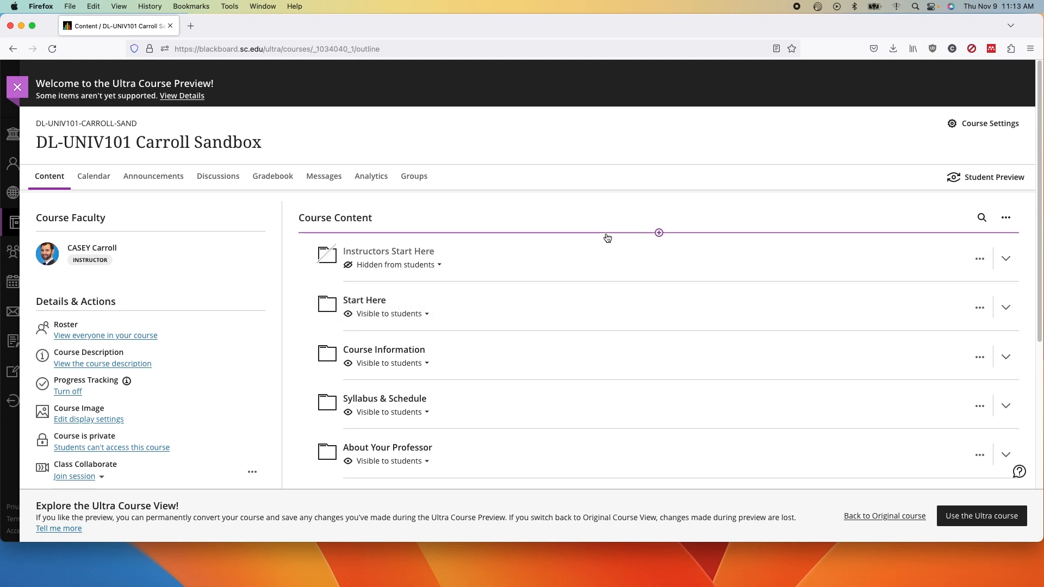
pyautogui.moveTo(728, 302)
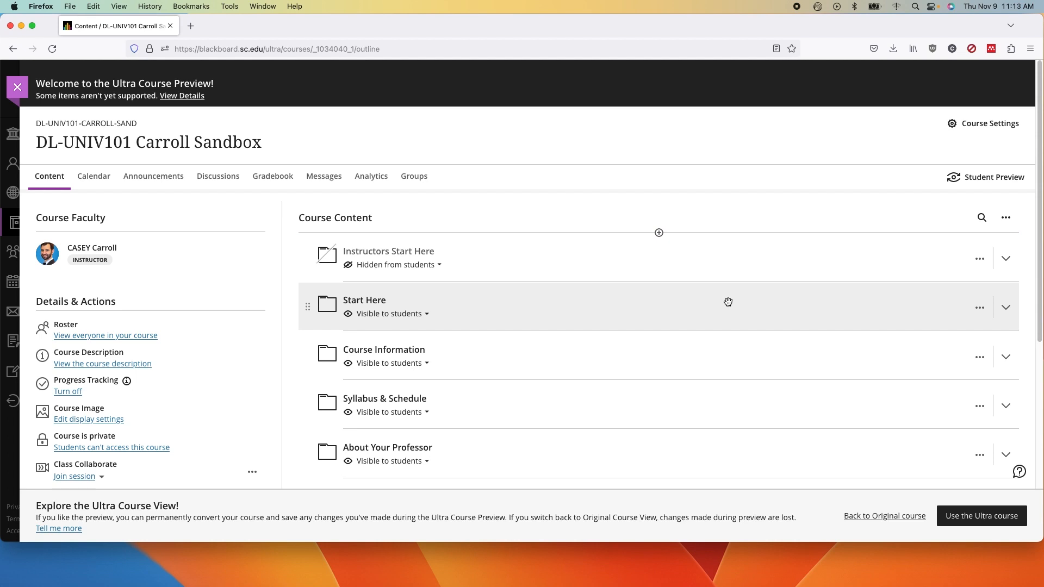
pyautogui.moveTo(790, 296)
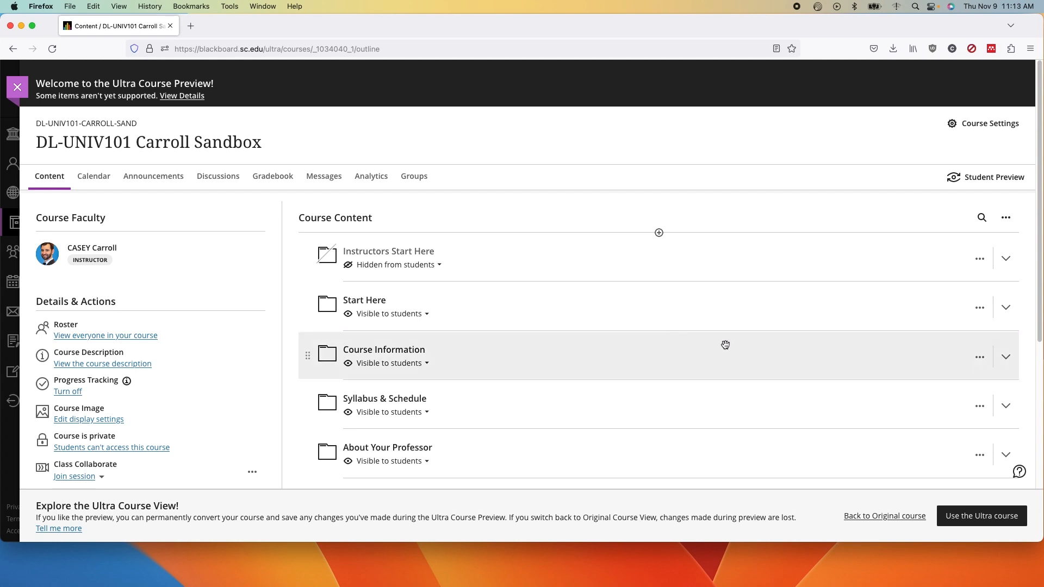
pyautogui.moveTo(963, 466)
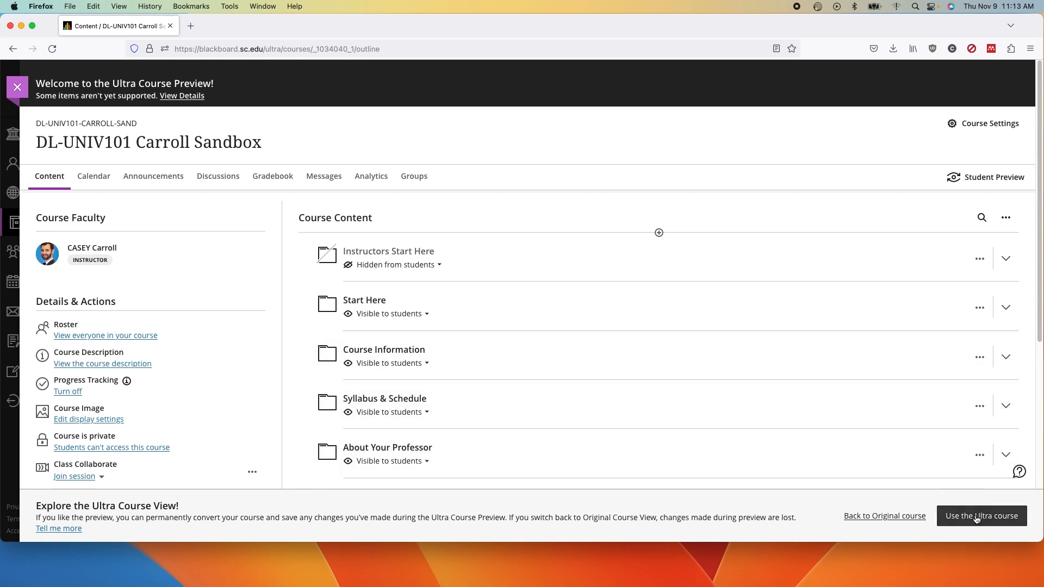
# Step: Choose and confirm 'Use the Ultra course' to leave preview mode permanently
pyautogui.click(981, 516)
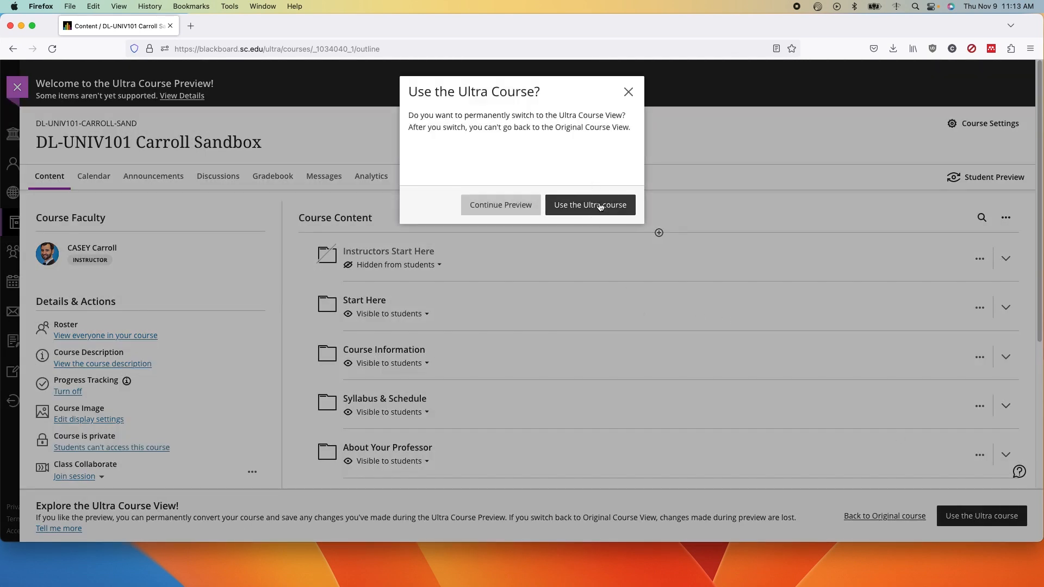
pyautogui.click(589, 205)
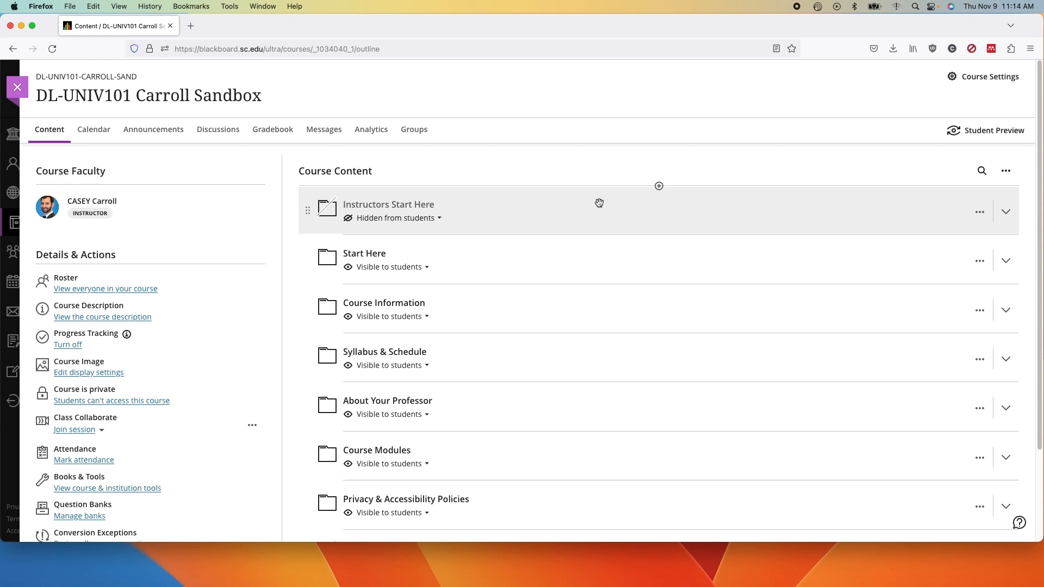
pyautogui.moveTo(580, 100)
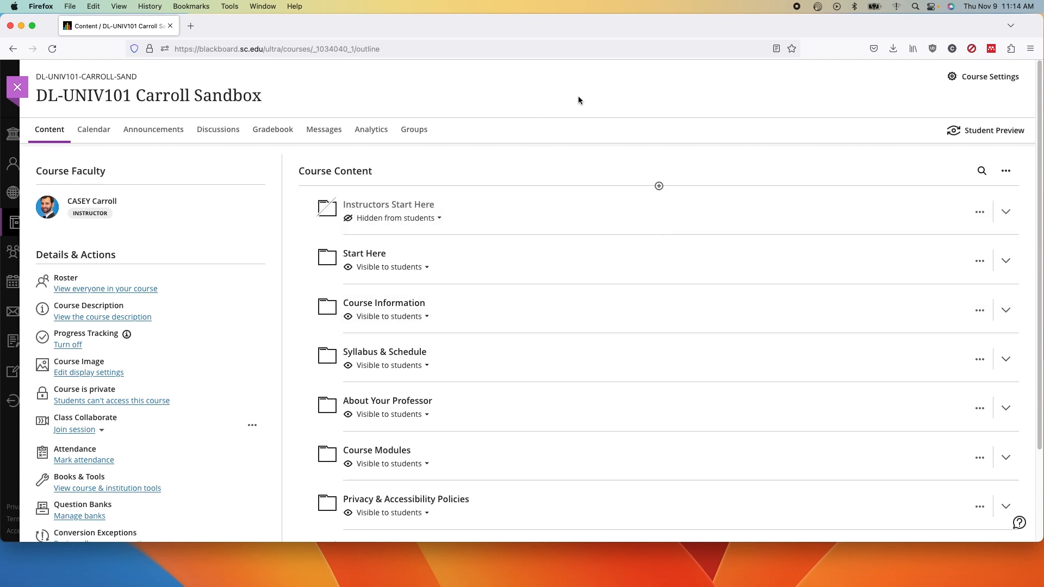
pyautogui.moveTo(588, 125)
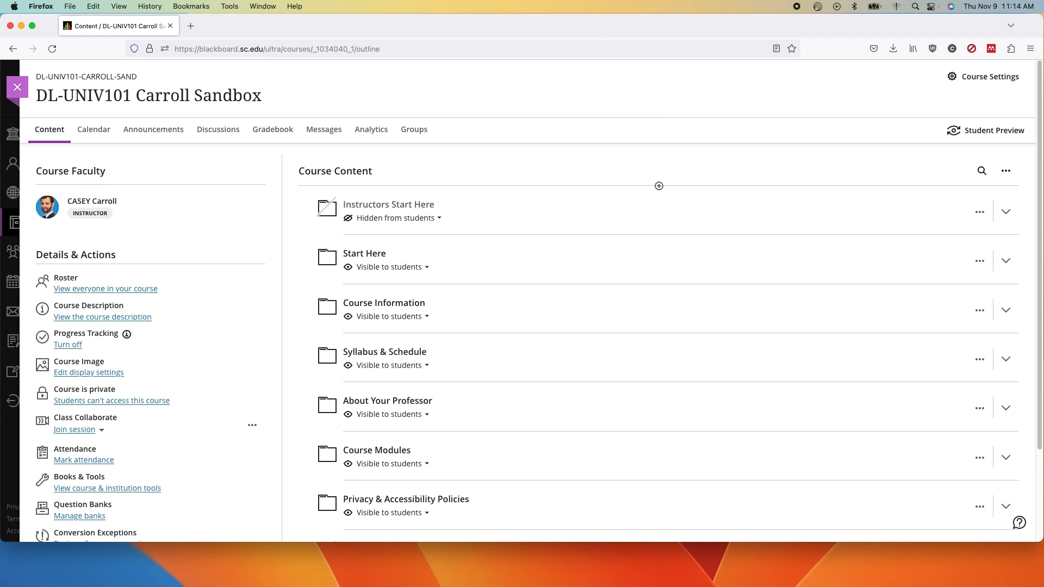
pyautogui.moveTo(699, 249)
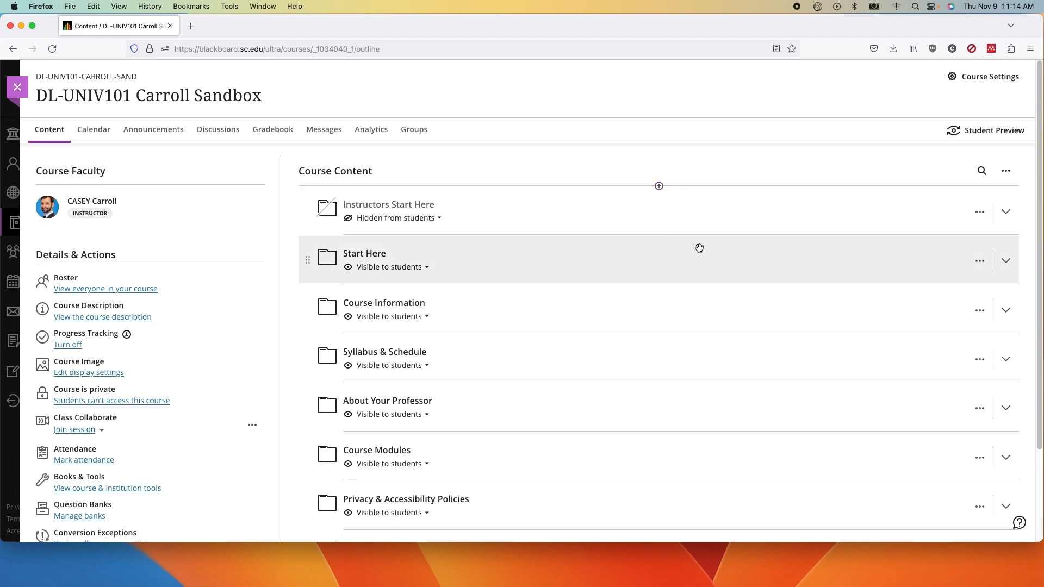
pyautogui.moveTo(658, 260)
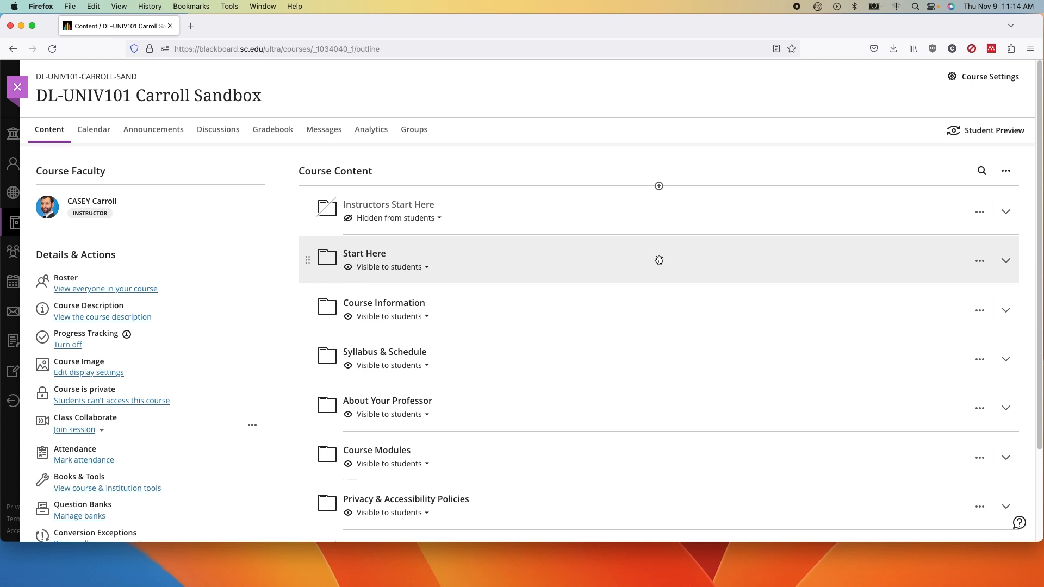
pyautogui.moveTo(659, 188)
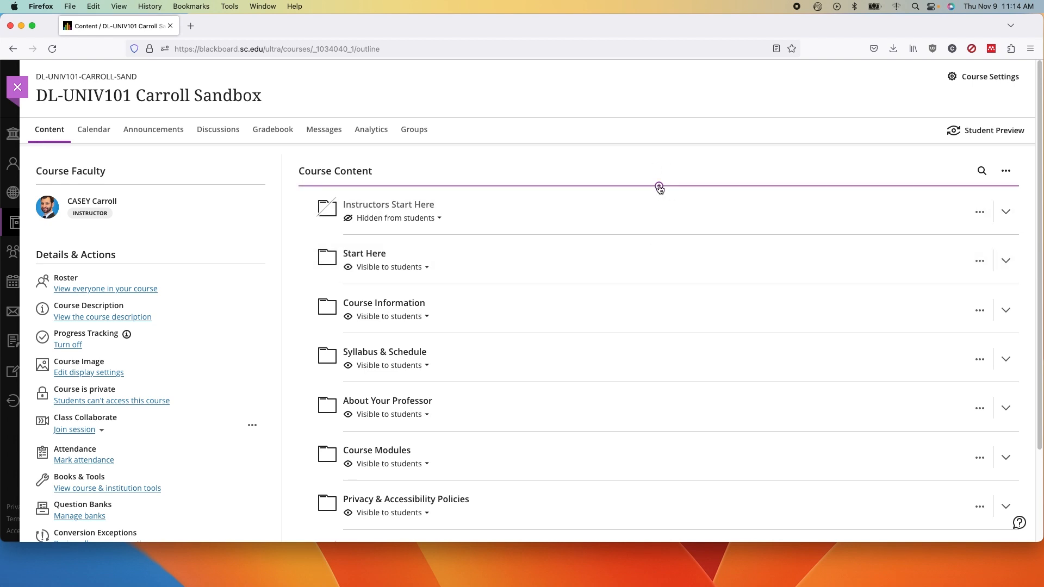
# Step: Show the add-content menu above the first item of the course content
pyautogui.click(659, 186)
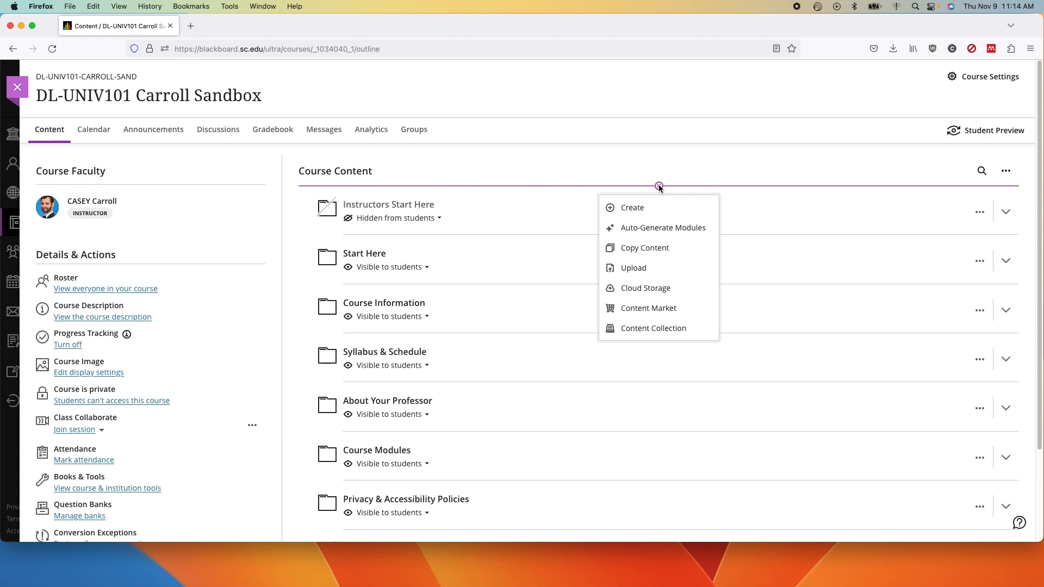
pyautogui.moveTo(645, 248)
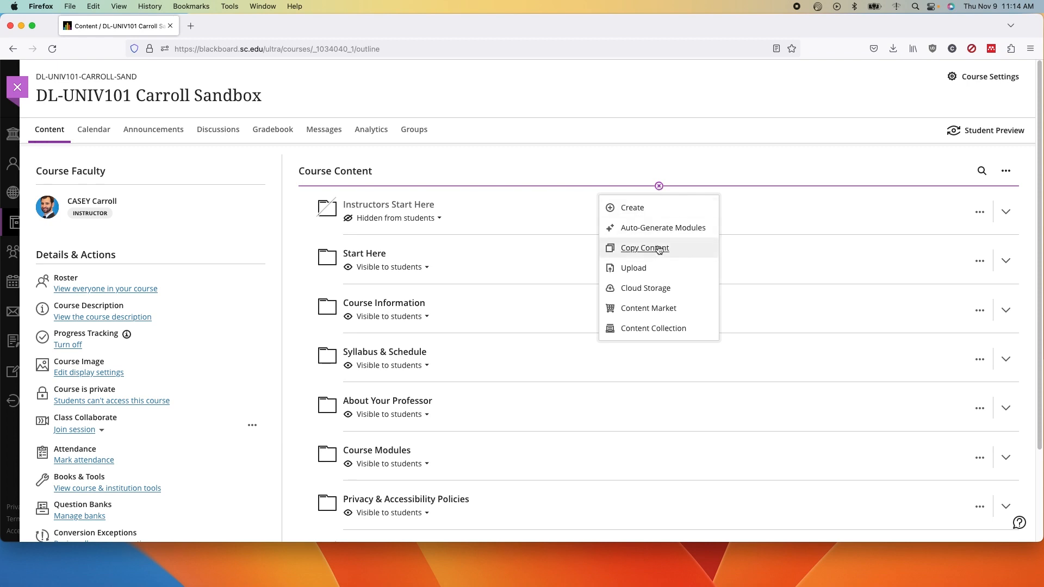
pyautogui.moveTo(606, 182)
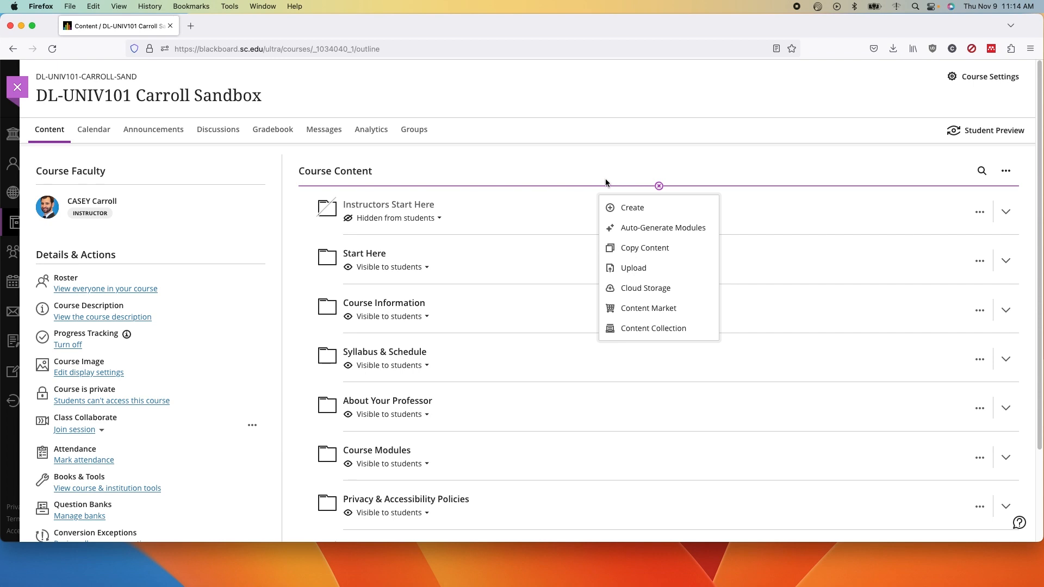
pyautogui.moveTo(644, 248)
pyautogui.write('s')
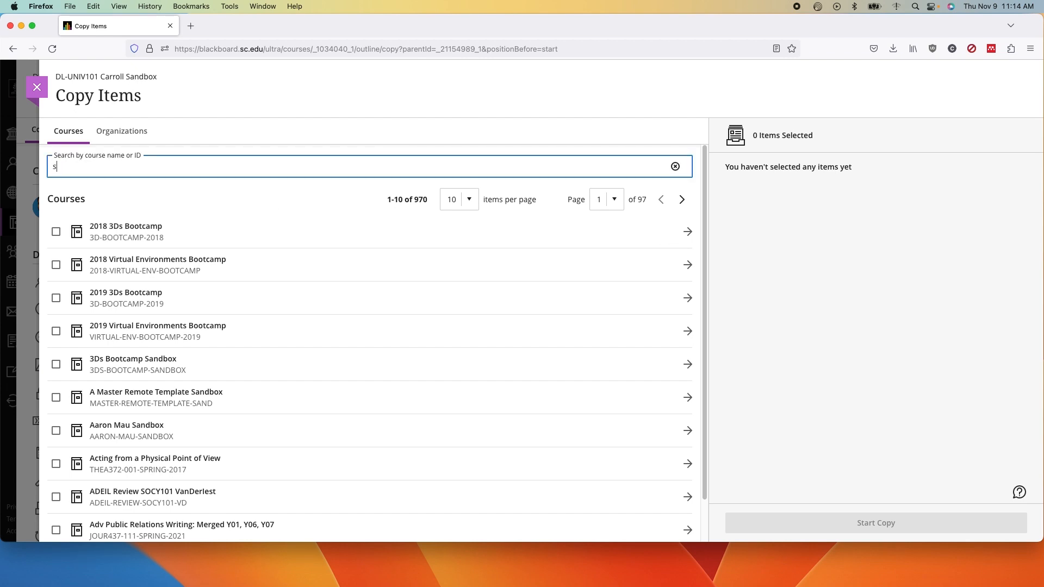
# Step: Search 'summer', select Approaches and Concepts for Health Administration, and start copying it
pyautogui.write('ummer')
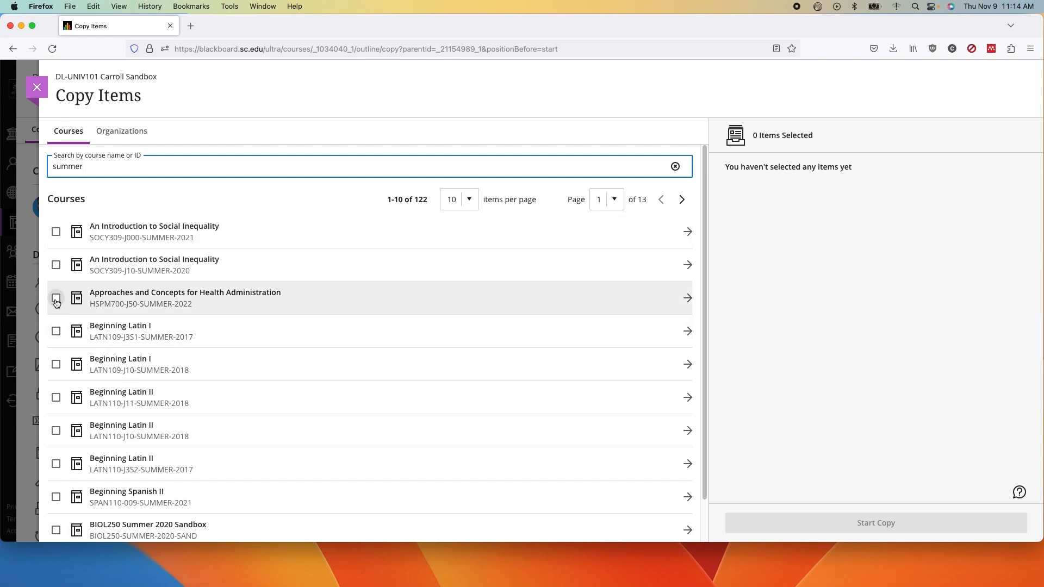
pyautogui.click(56, 299)
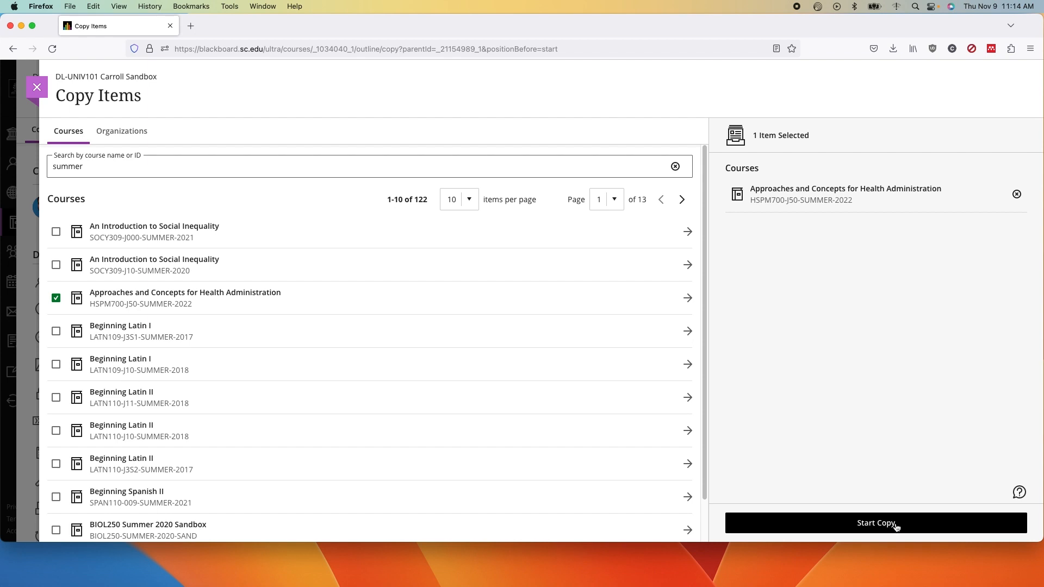
pyautogui.click(876, 522)
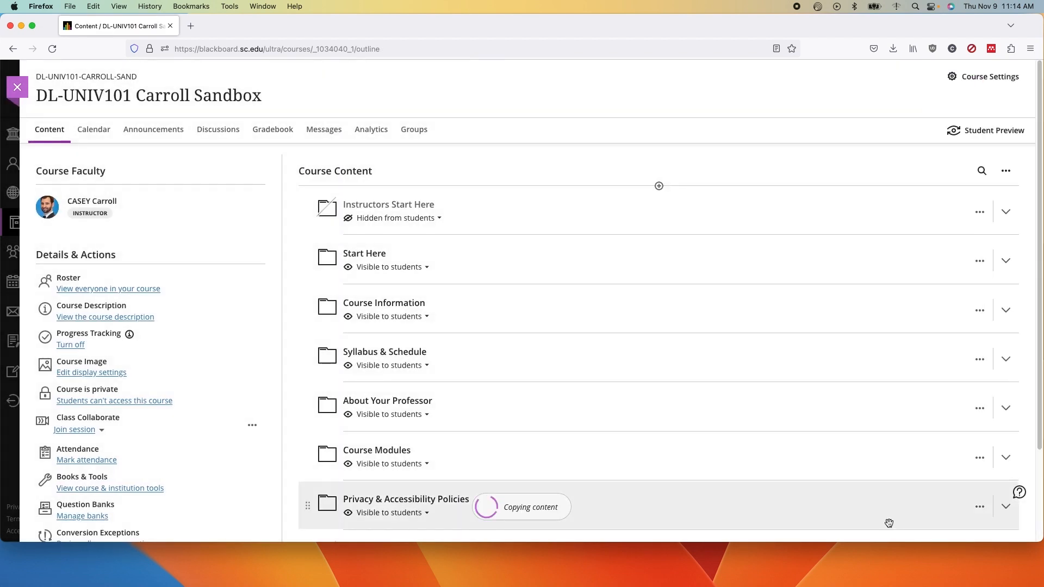
pyautogui.moveTo(644, 164)
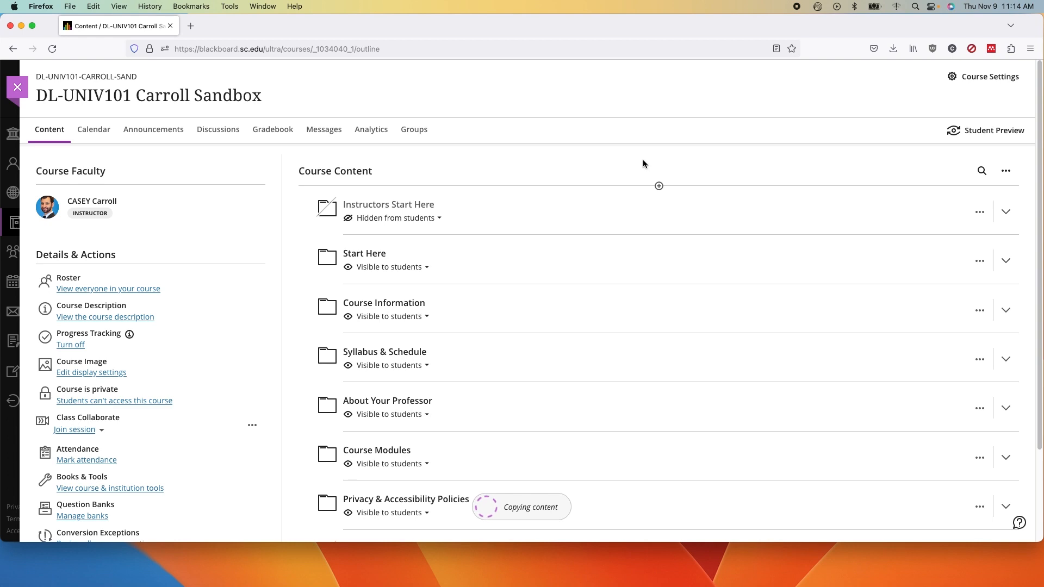
pyautogui.moveTo(674, 161)
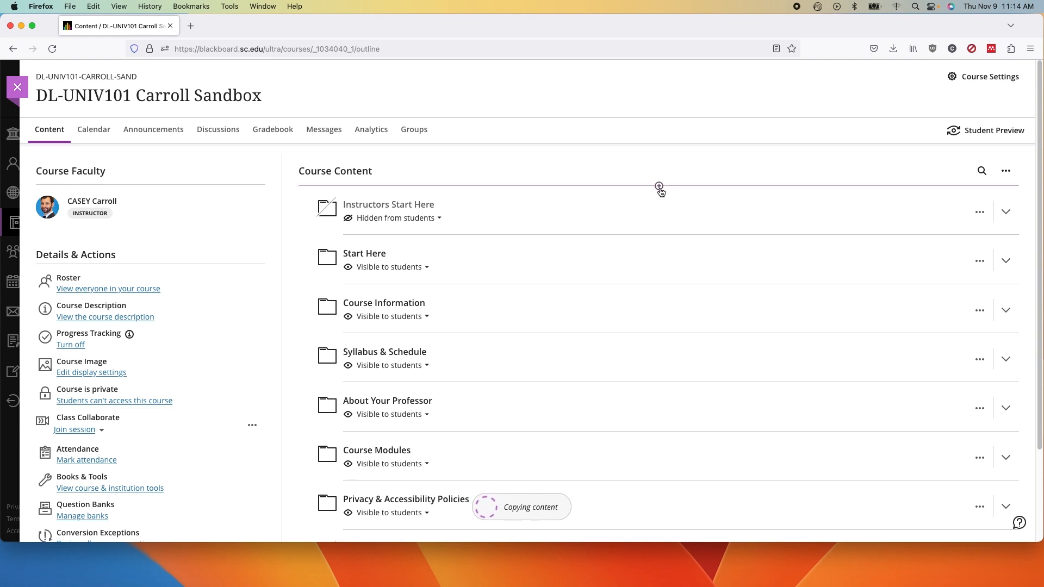
pyautogui.moveTo(693, 321)
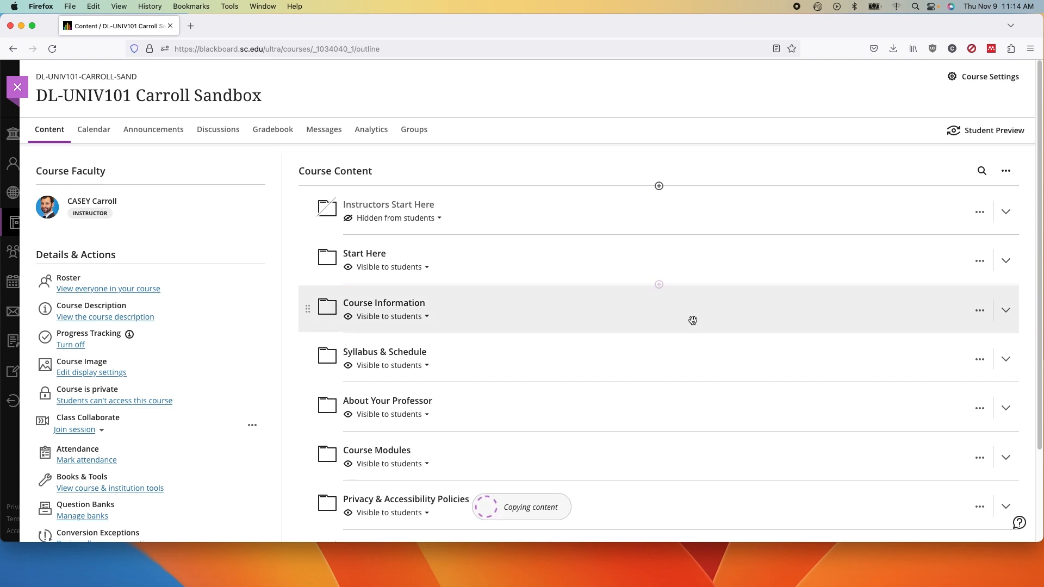
# Step: Expand Course Modules and Module 1 Readings, then show add-content options below Complete Readings
pyautogui.scroll(-3)
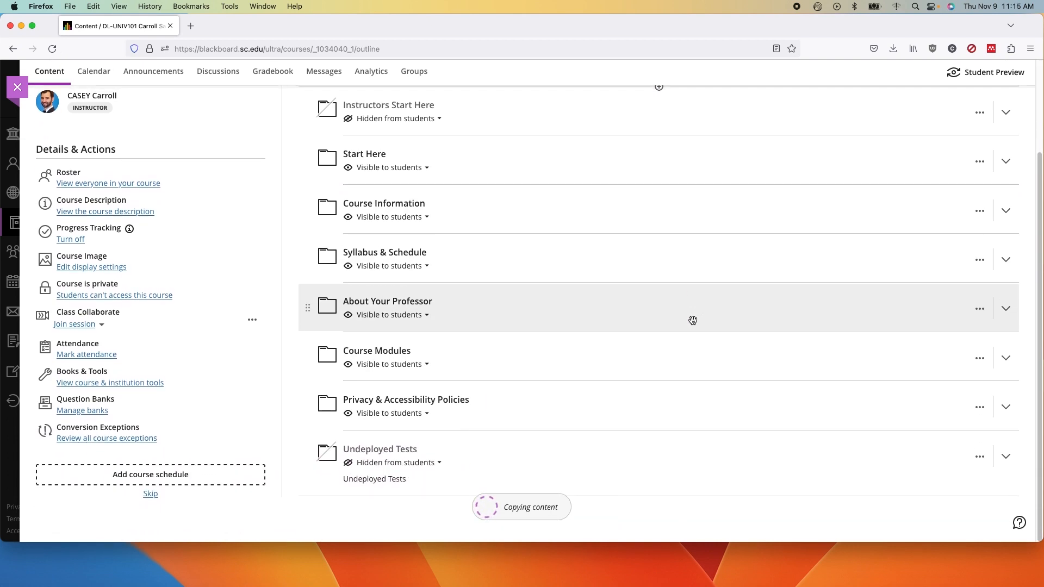
pyautogui.scroll(3)
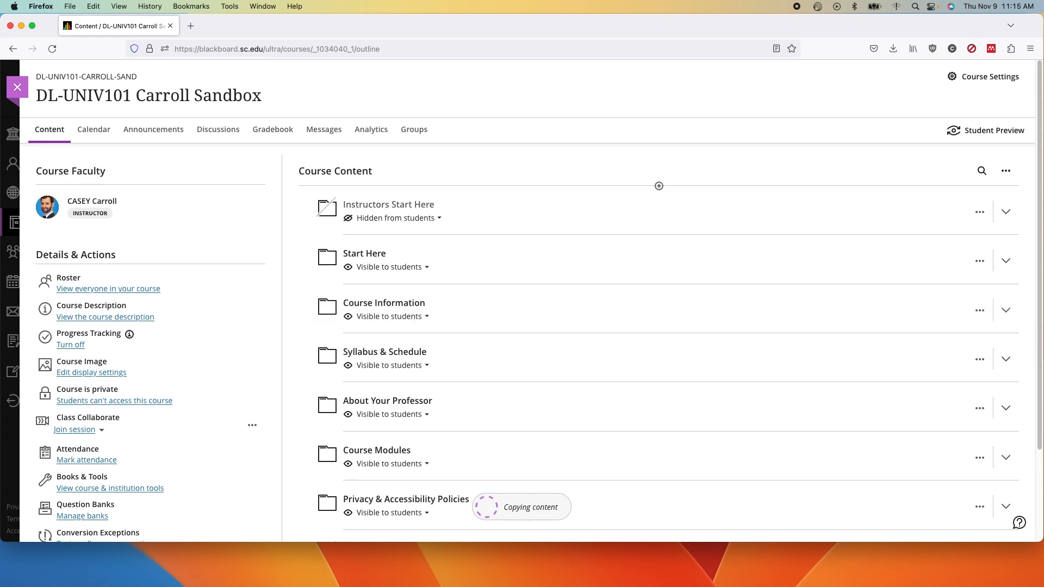
pyautogui.scroll(-3)
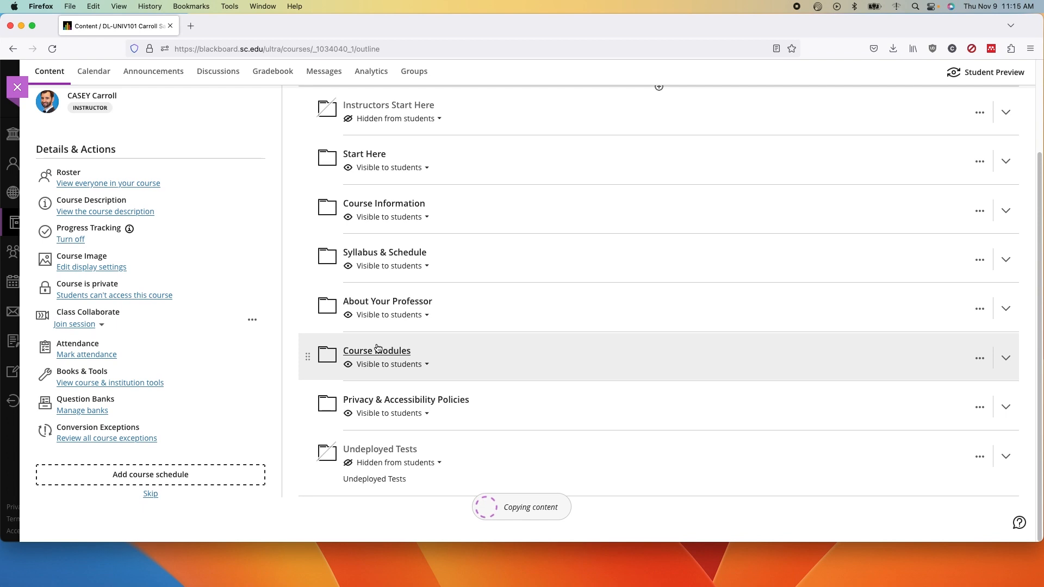
pyautogui.click(1006, 358)
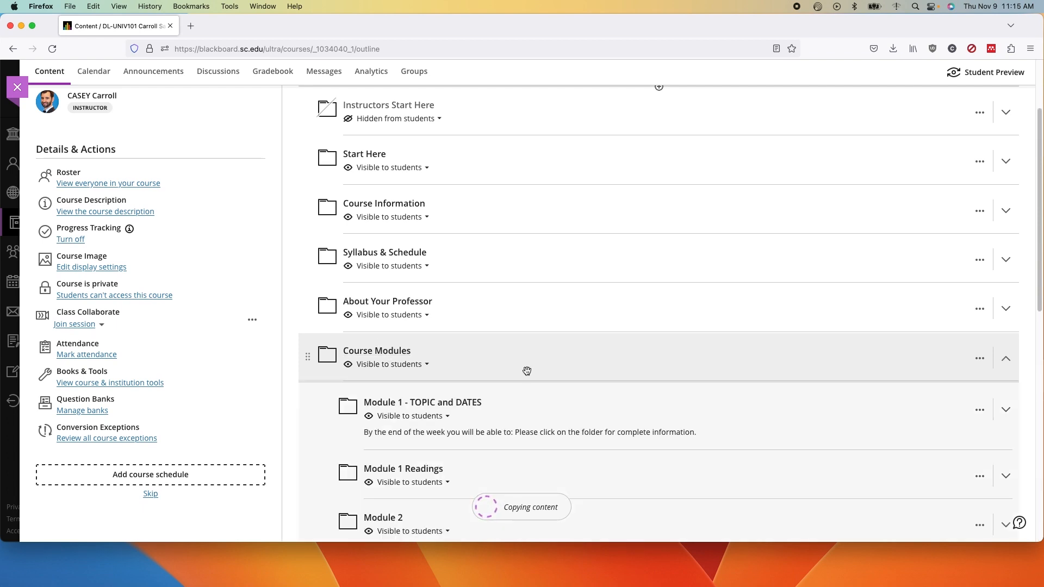
pyautogui.scroll(-3)
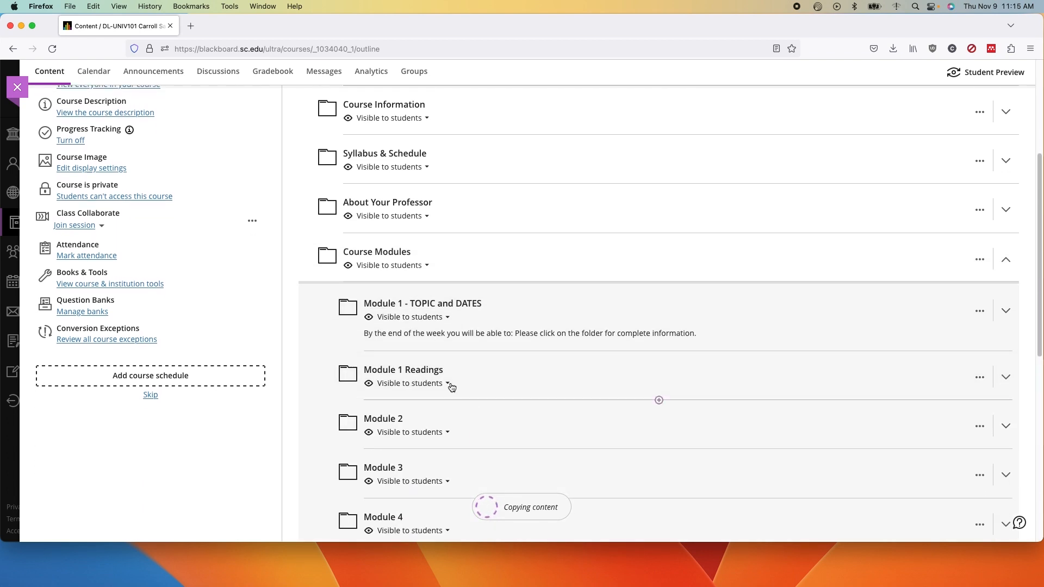
pyautogui.click(1005, 376)
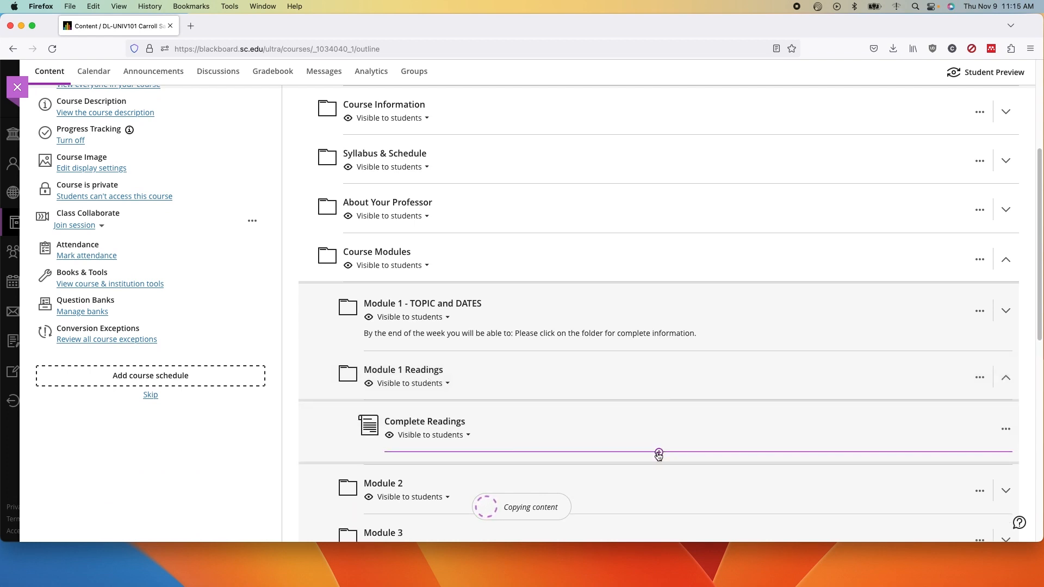
pyautogui.click(658, 455)
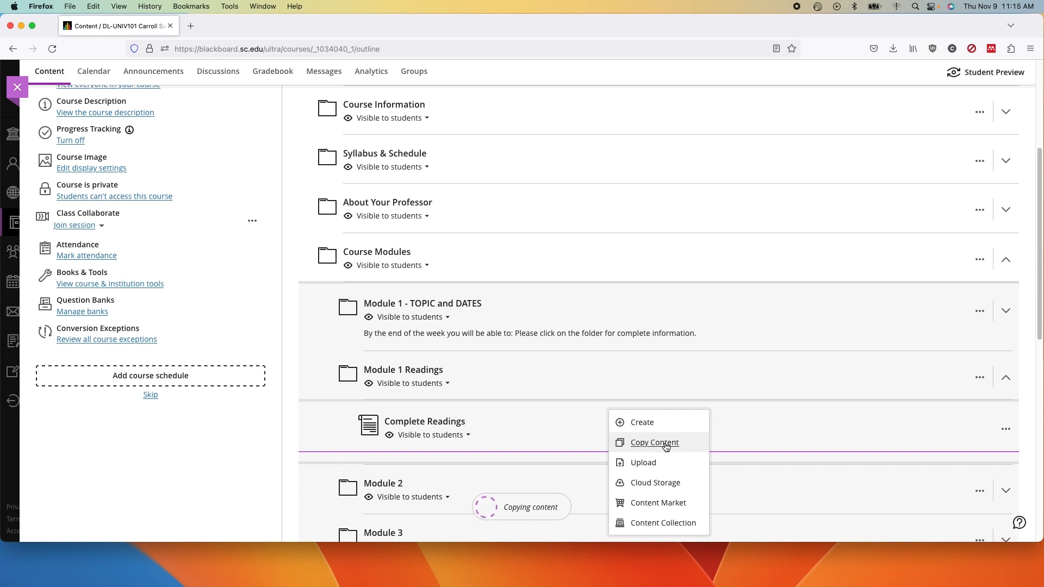
# Step: Copy Review Course Information from A Master Remote Template Sandbox's Module 1 - TOPIC and DATES
pyautogui.click(654, 442)
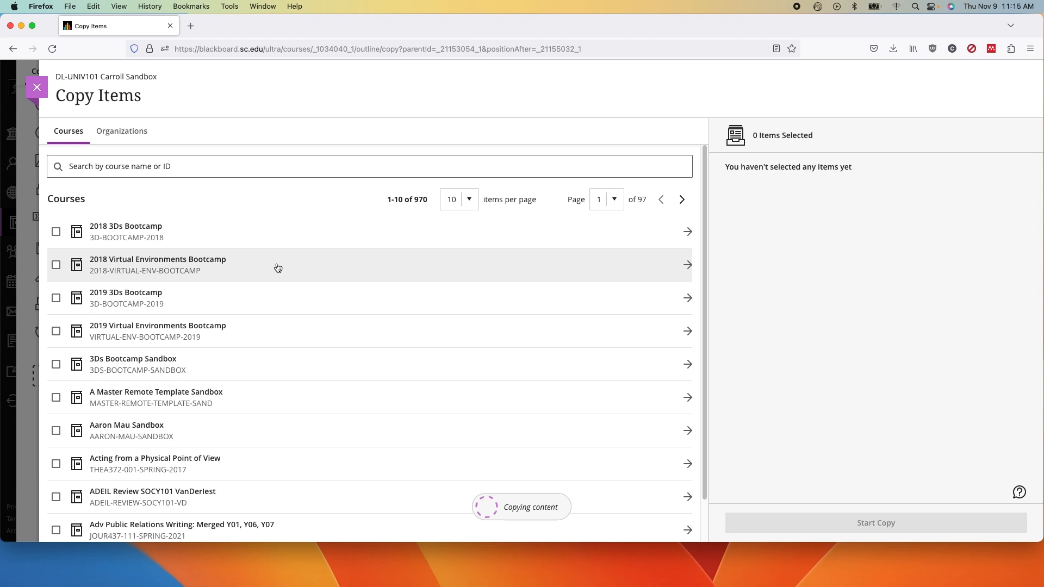
pyautogui.moveTo(278, 376)
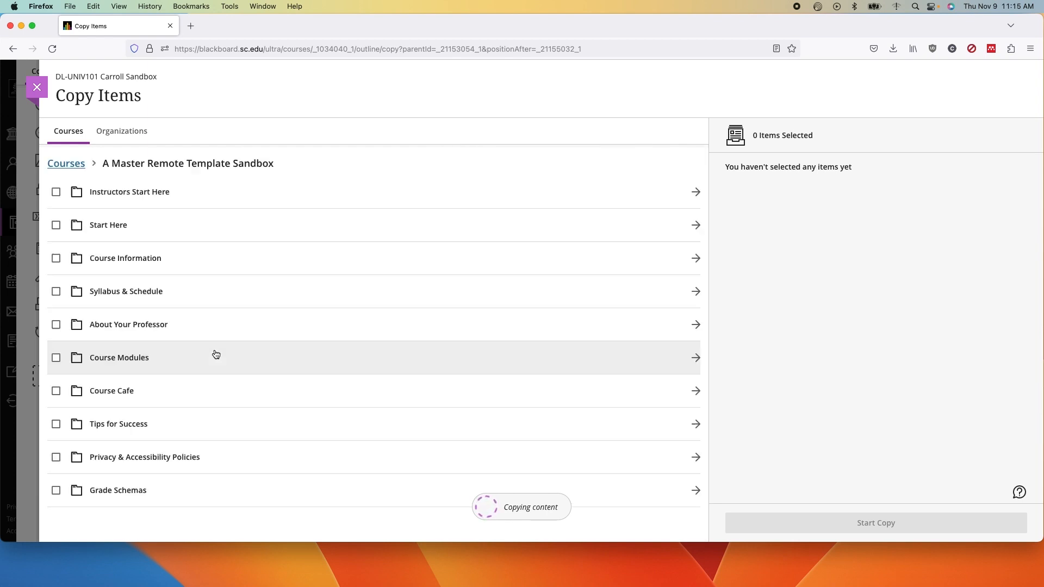
pyautogui.moveTo(232, 299)
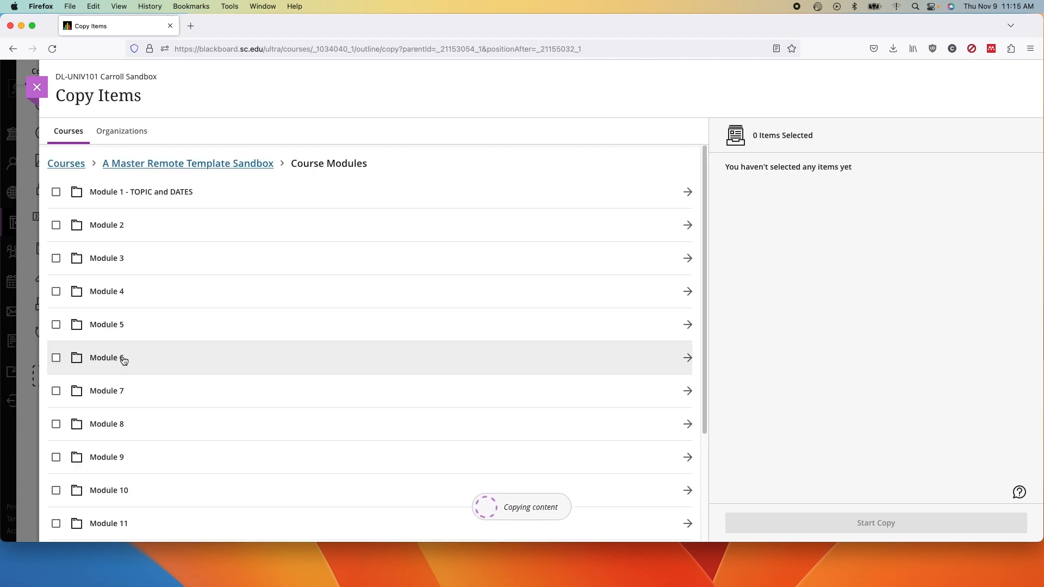
pyautogui.moveTo(120, 327)
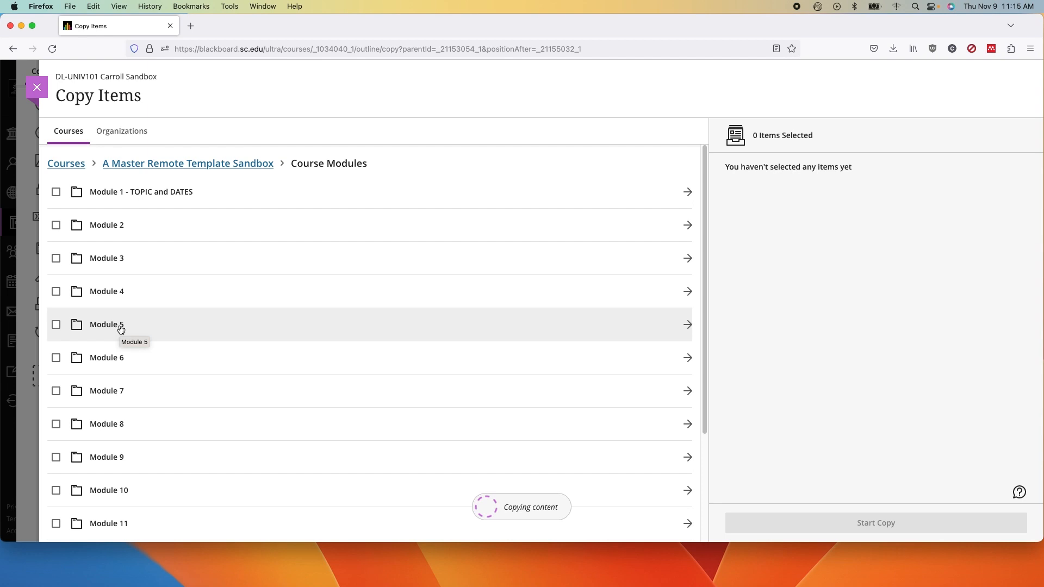
pyautogui.click(688, 324)
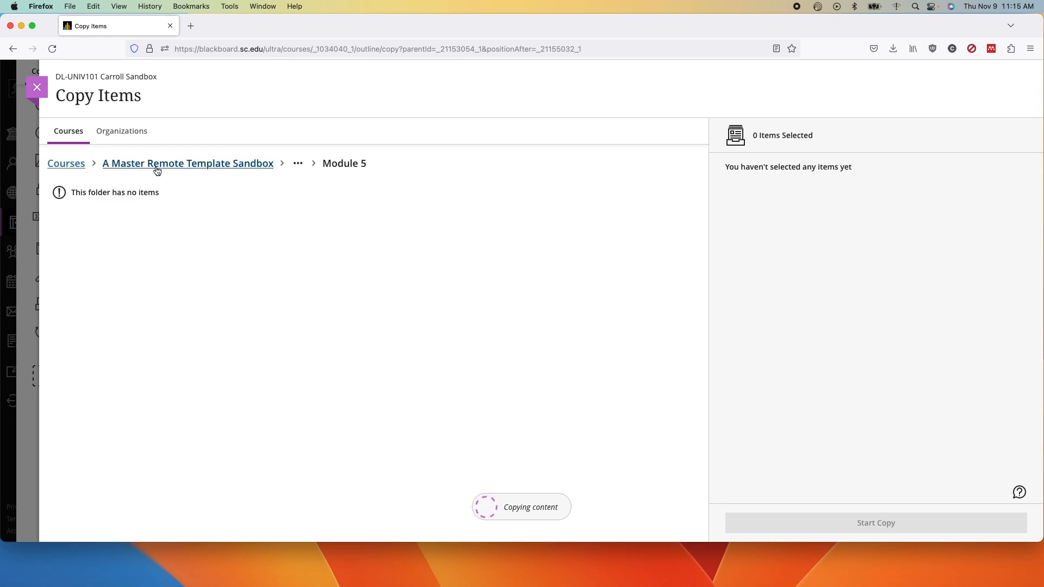
pyautogui.click(297, 163)
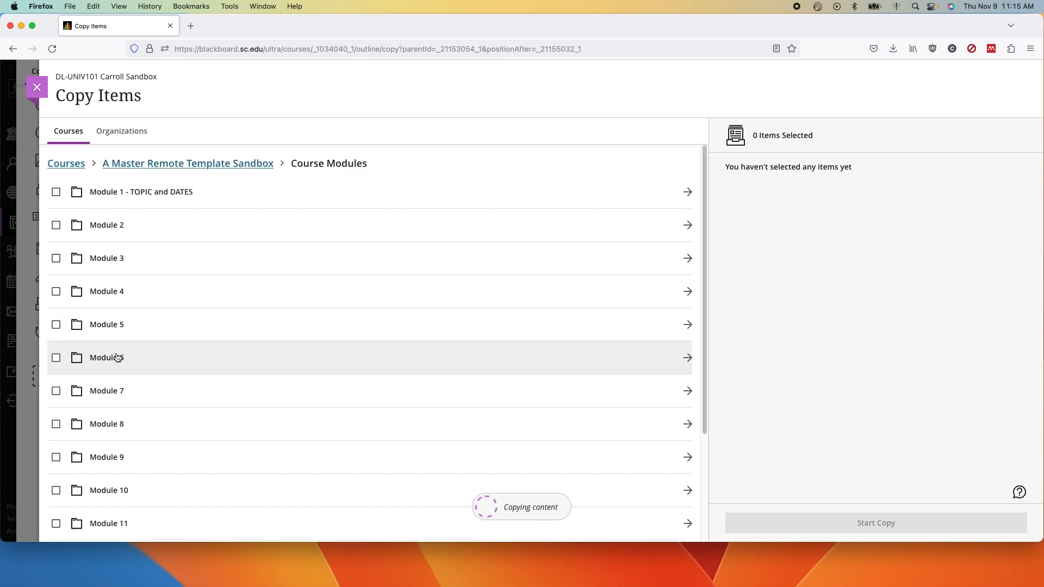
pyautogui.click(687, 192)
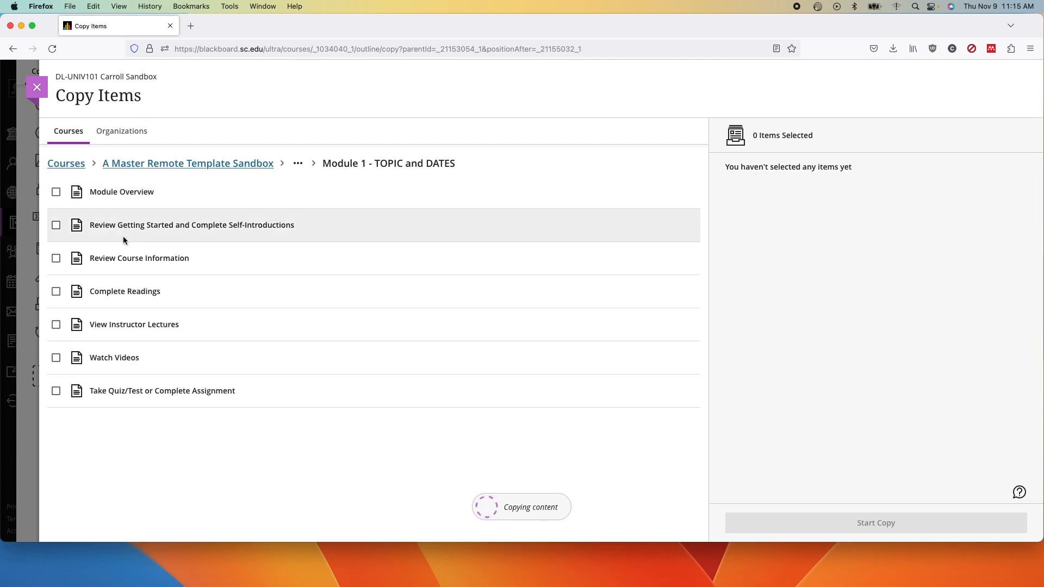
pyautogui.click(56, 258)
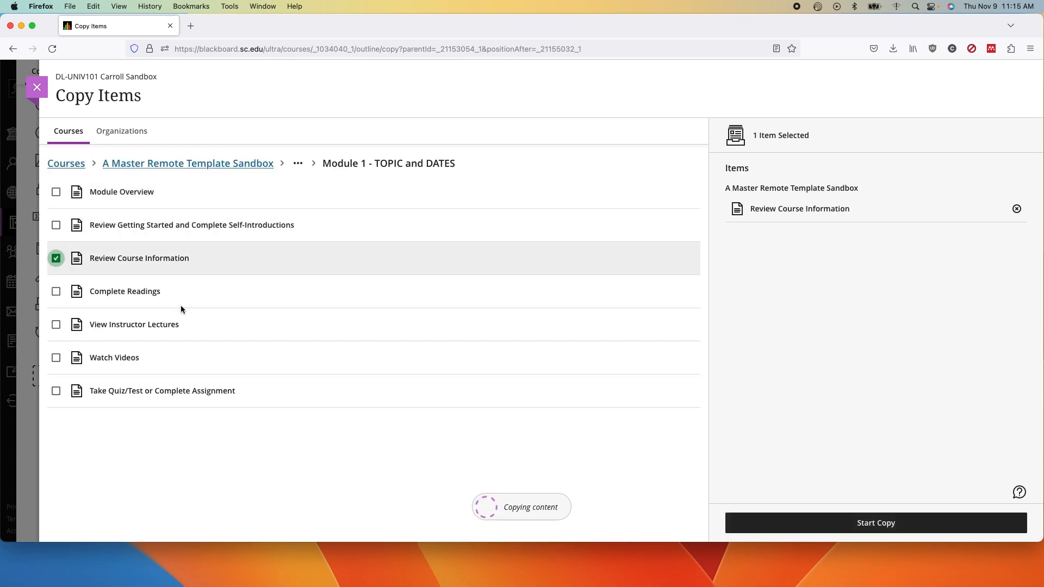
pyautogui.moveTo(577, 436)
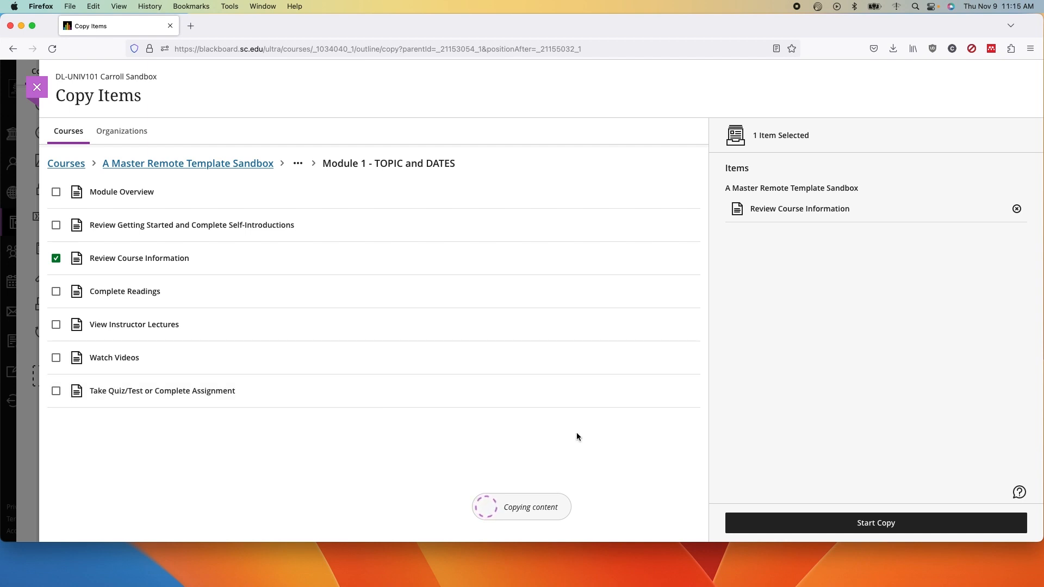
pyautogui.moveTo(612, 448)
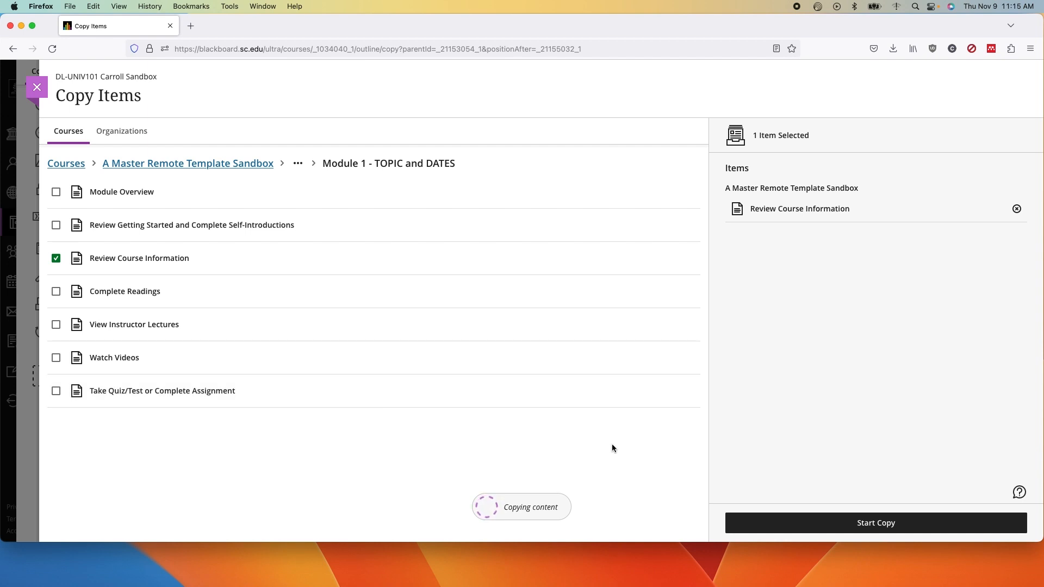
pyautogui.moveTo(551, 450)
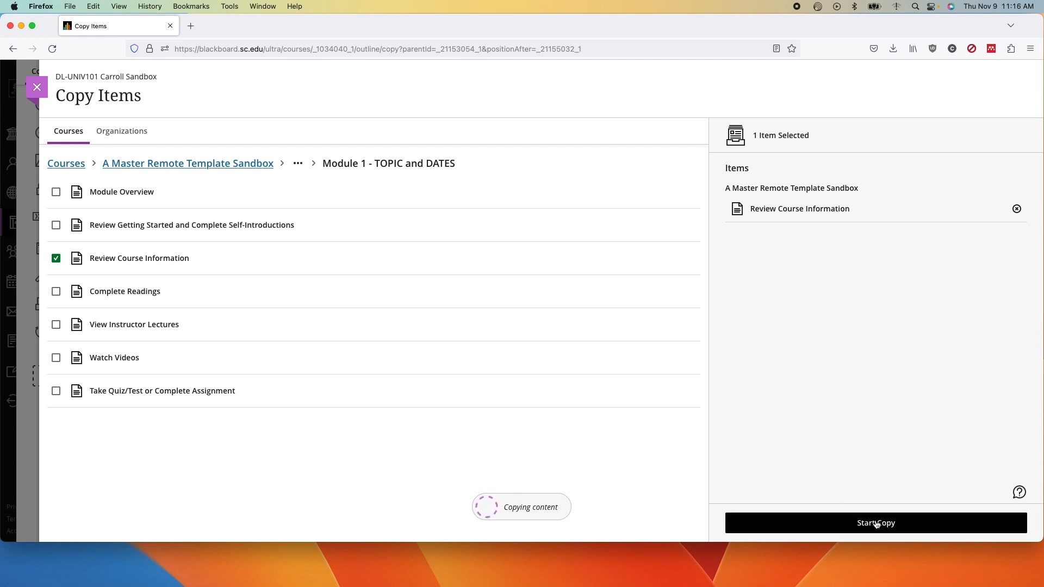
pyautogui.click(875, 523)
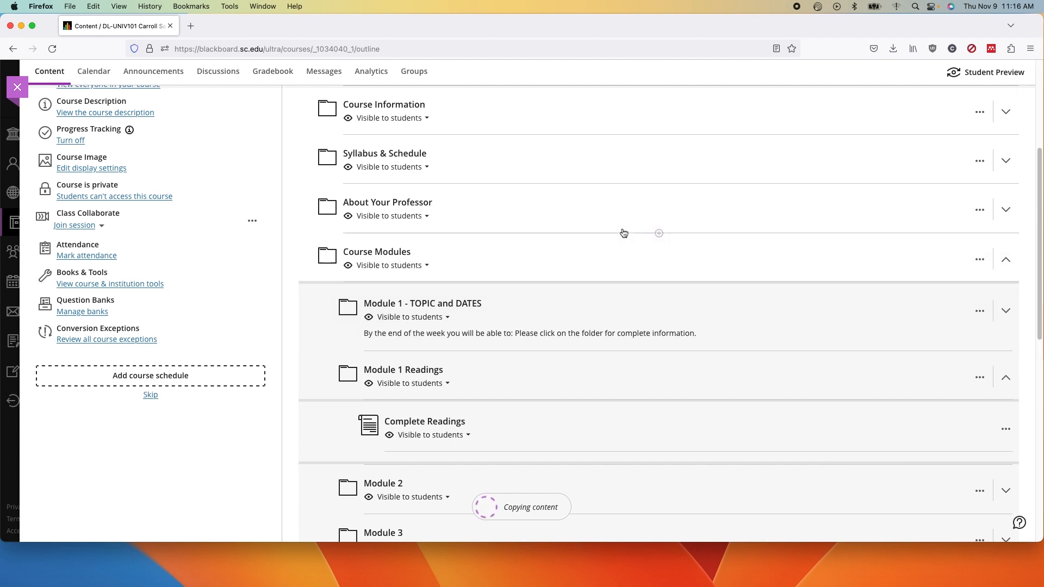
pyautogui.scroll(3)
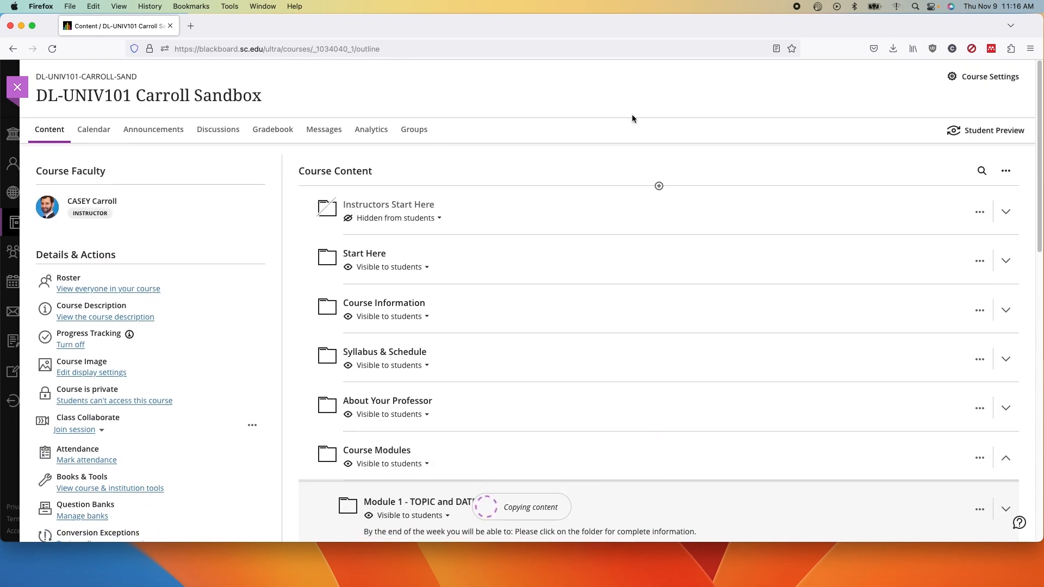
pyautogui.moveTo(664, 318)
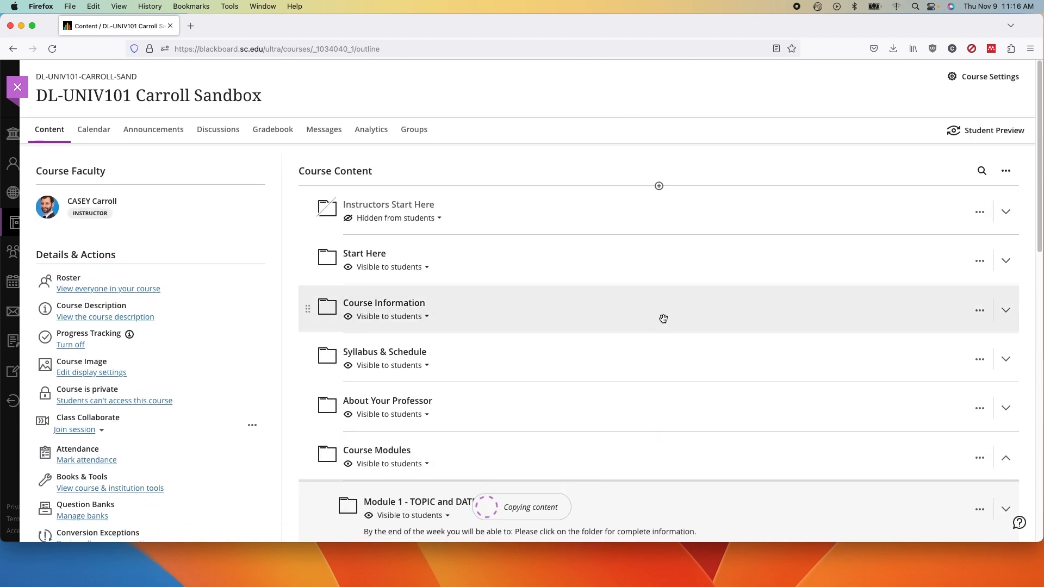
pyautogui.moveTo(614, 160)
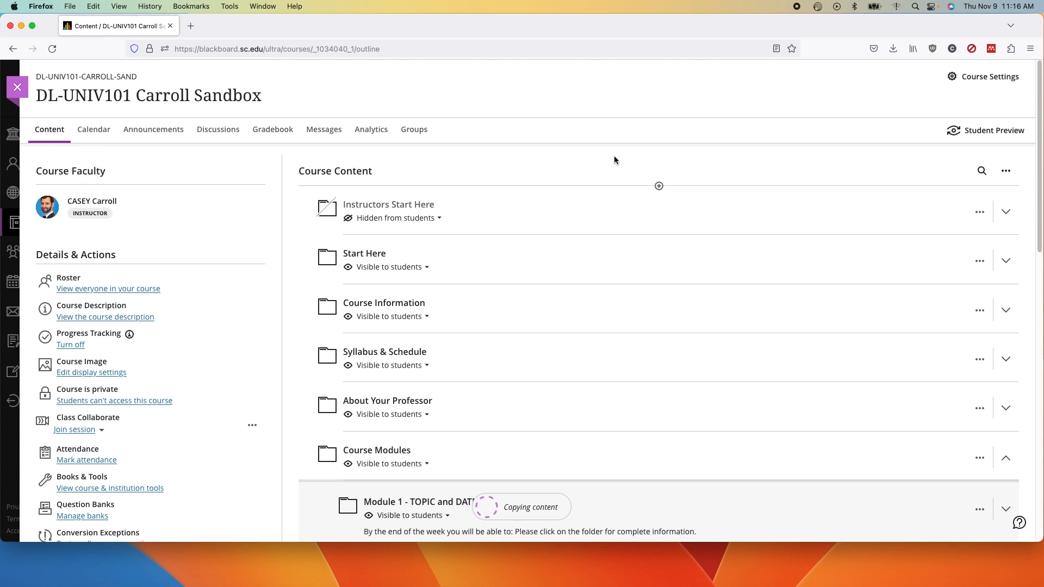
pyautogui.moveTo(597, 198)
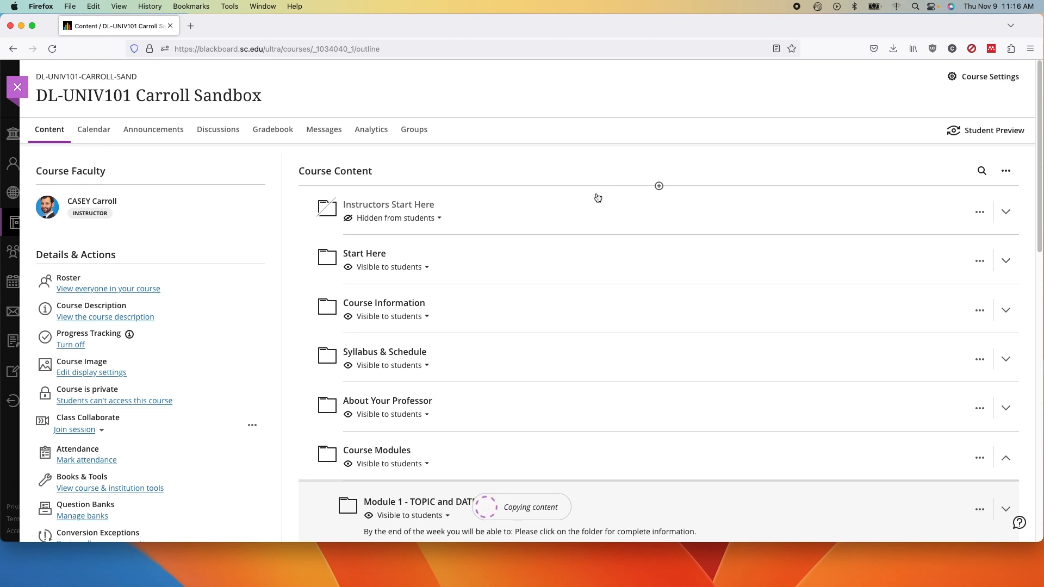